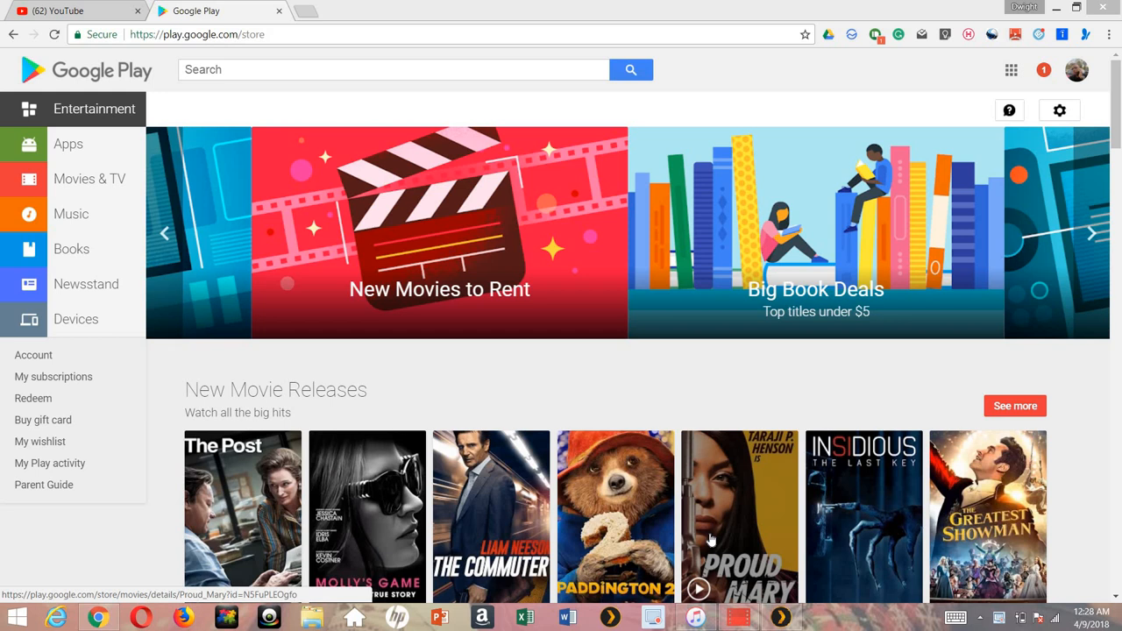
mouse_move(383, 277)
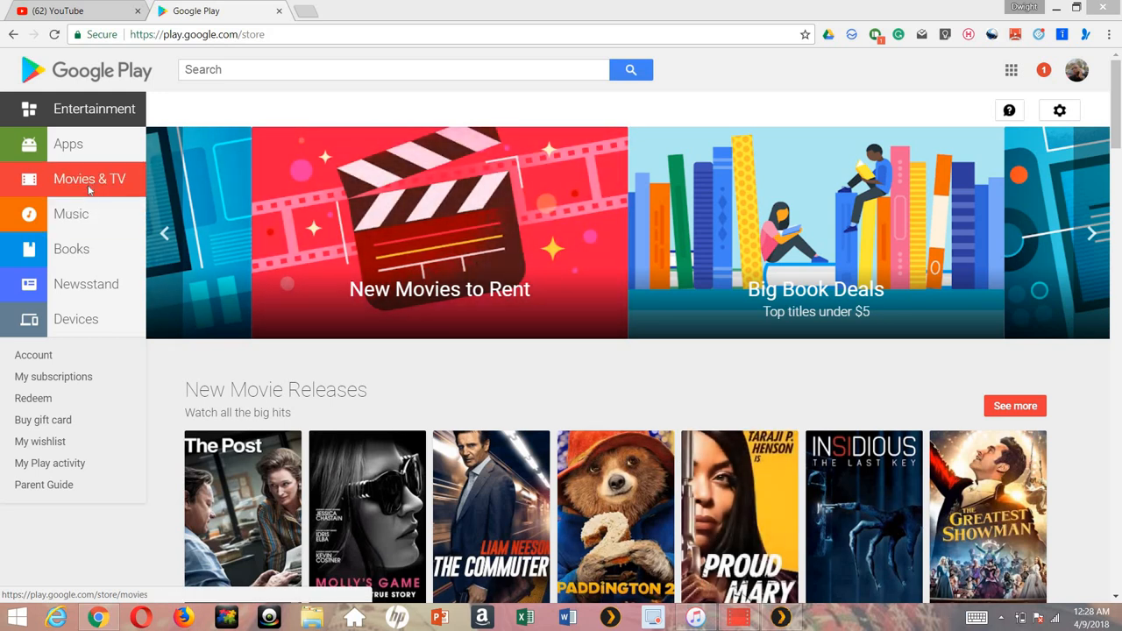
Go to the Movies & TV shop and browse its new releases, popular movies and rental rows
click(88, 179)
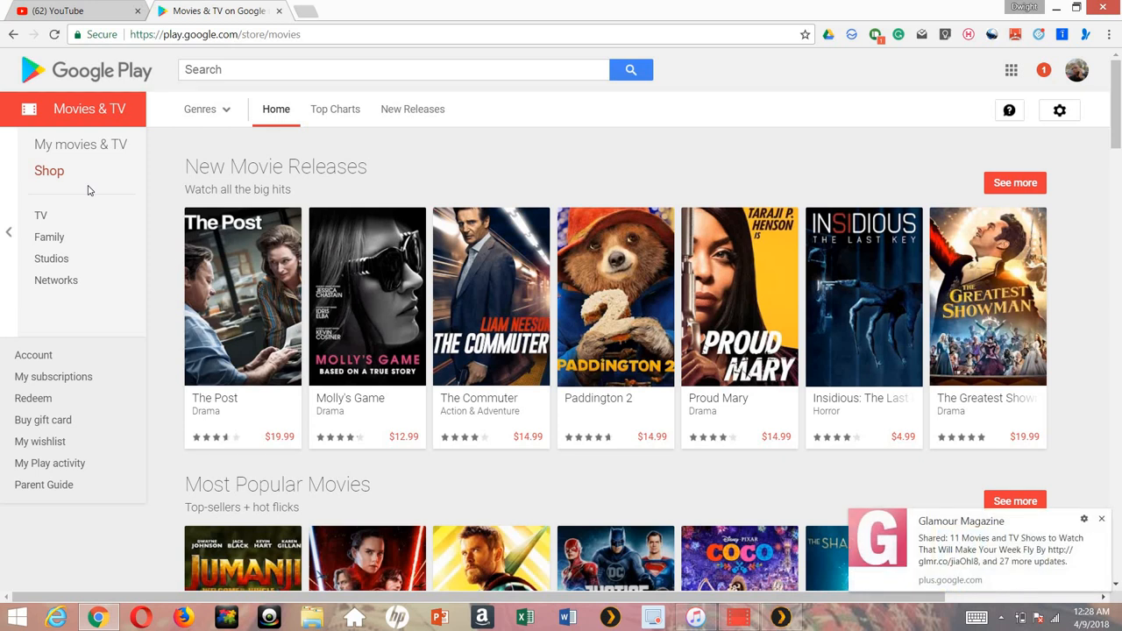
scroll(down, 3)
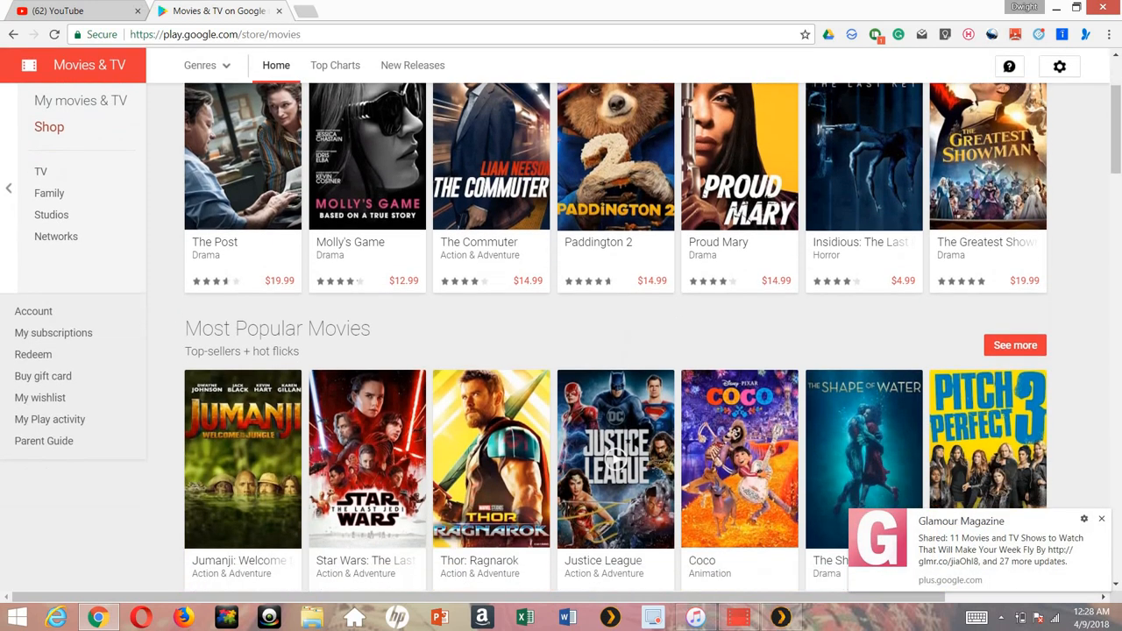
scroll(down, 3)
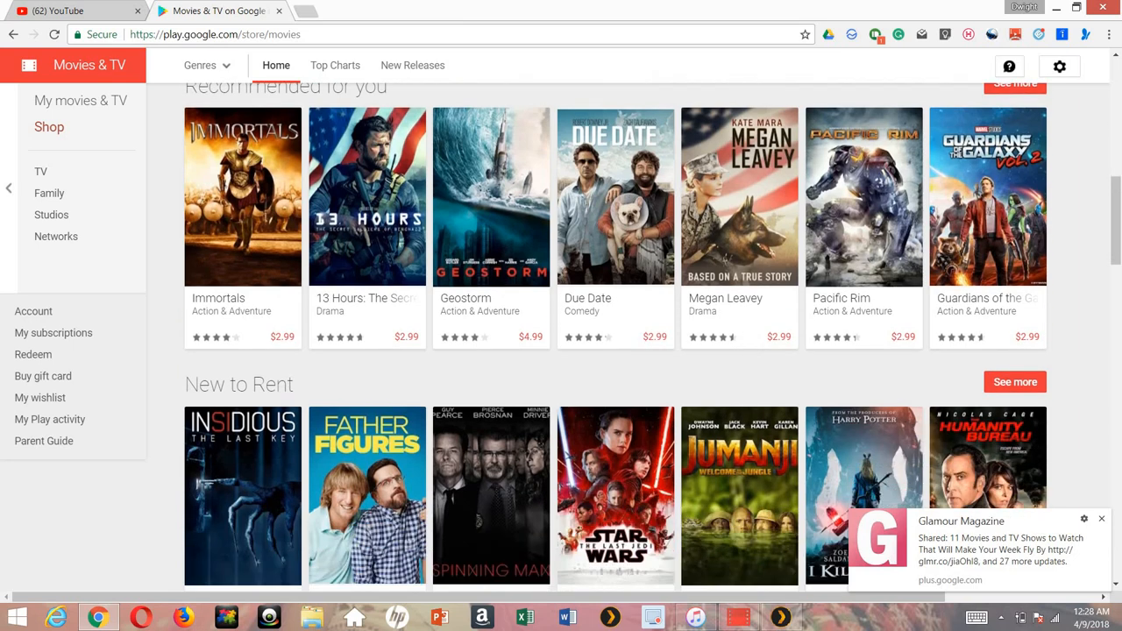
scroll(down, 3)
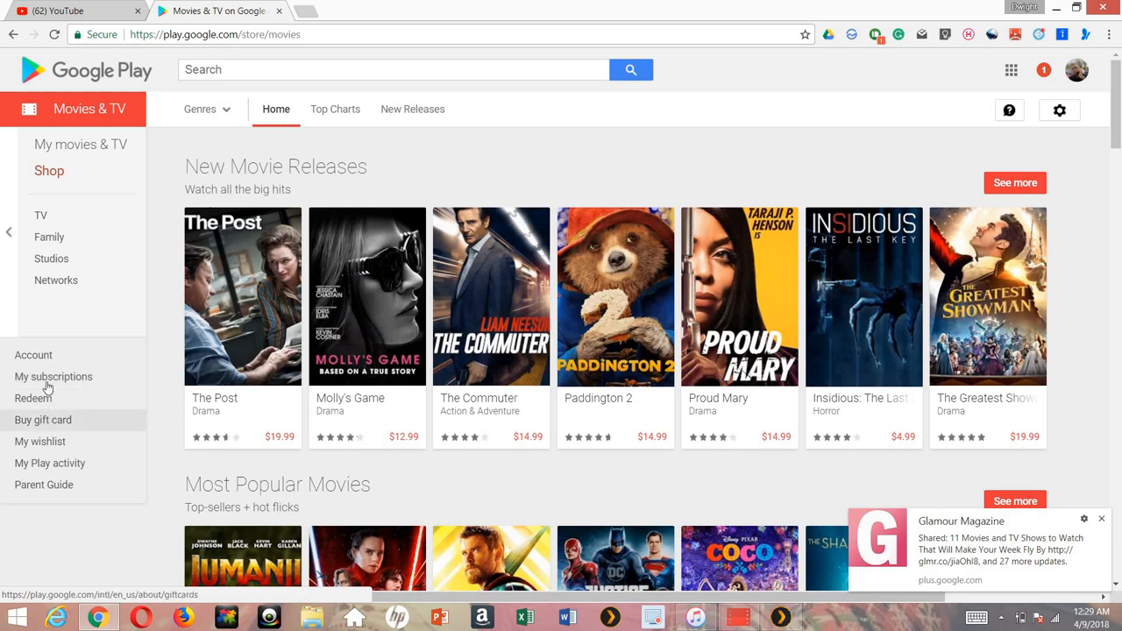
mouse_move(33, 398)
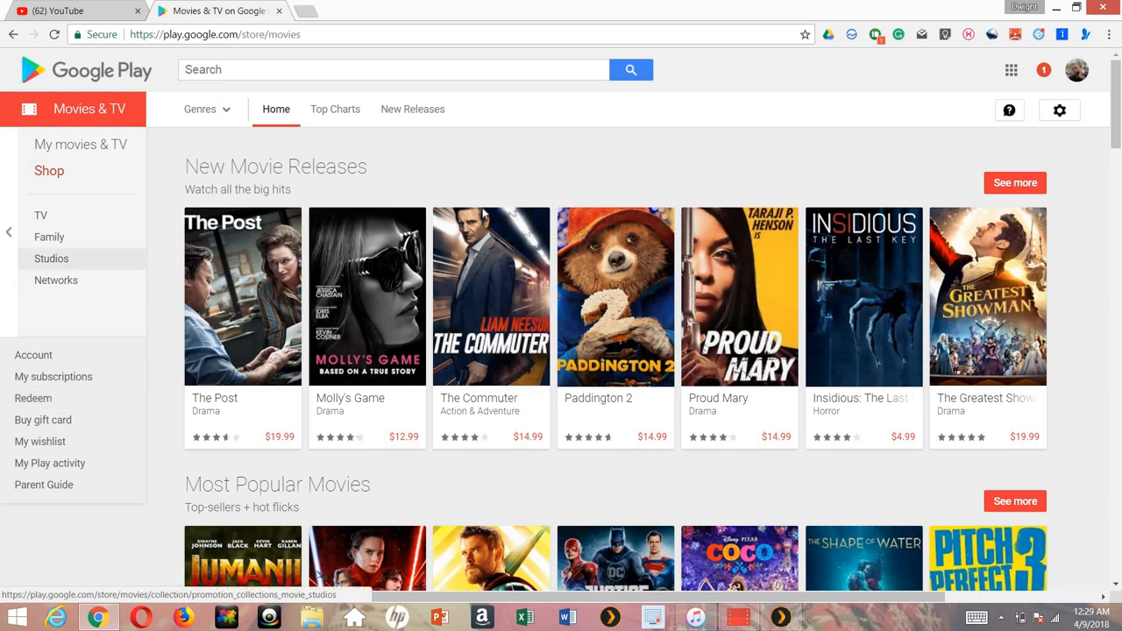
mouse_move(779, 333)
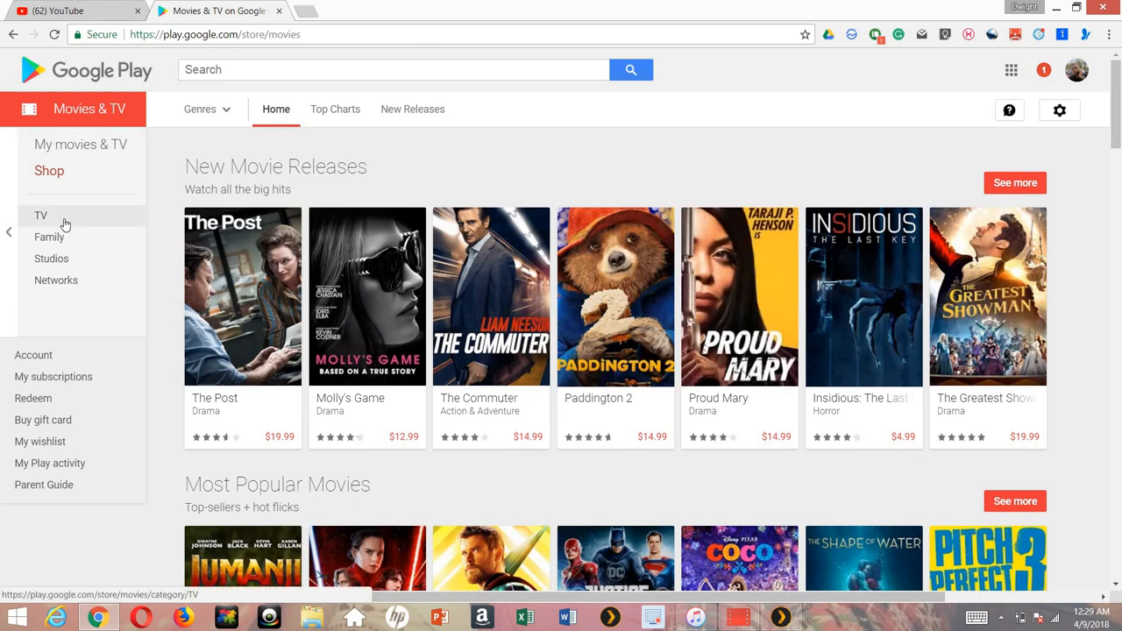
mouse_move(87, 219)
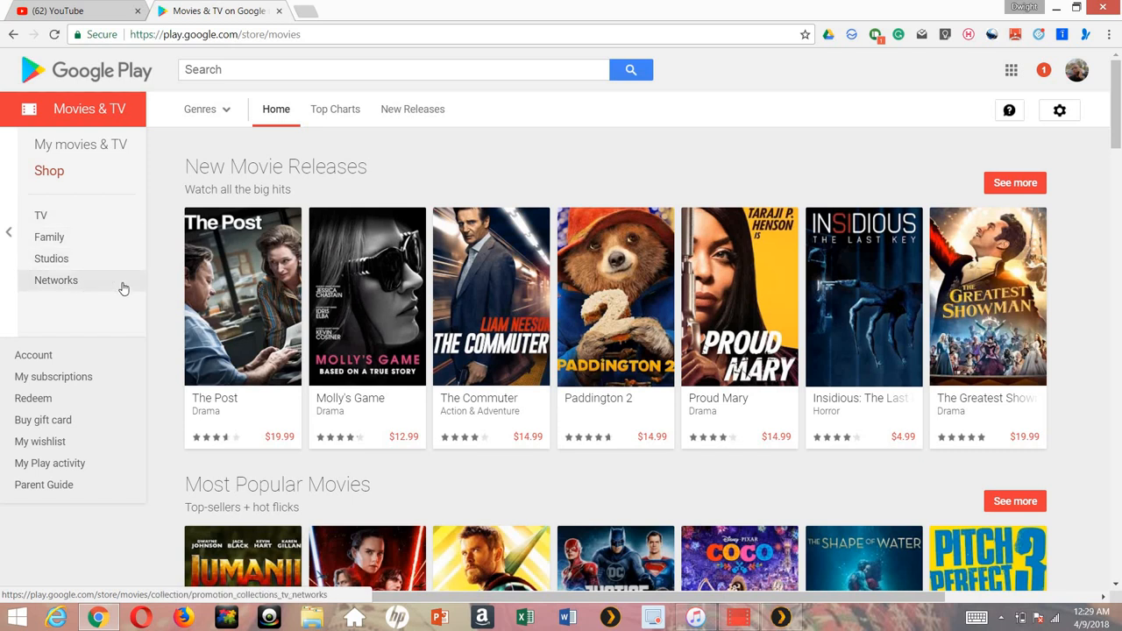
mouse_move(312, 358)
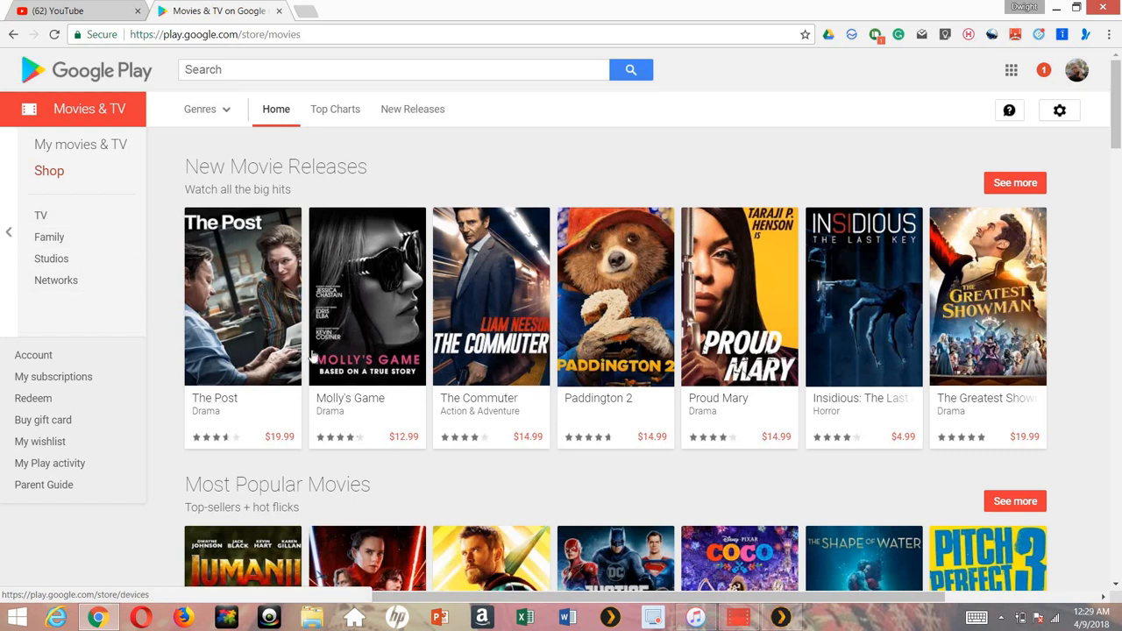
mouse_move(614, 342)
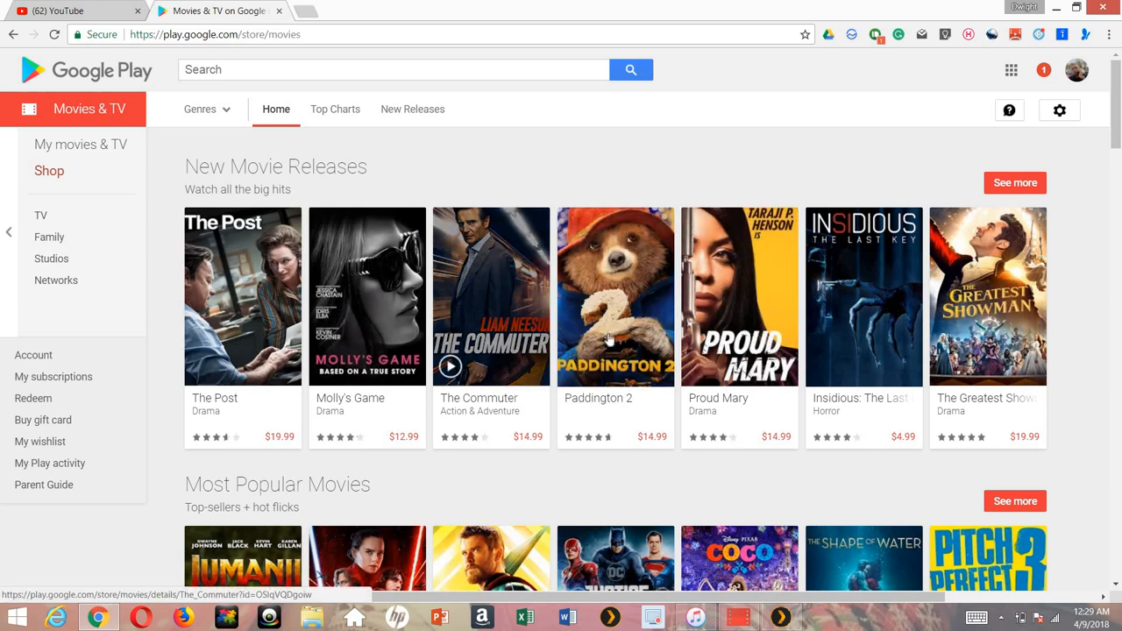
mouse_move(701, 182)
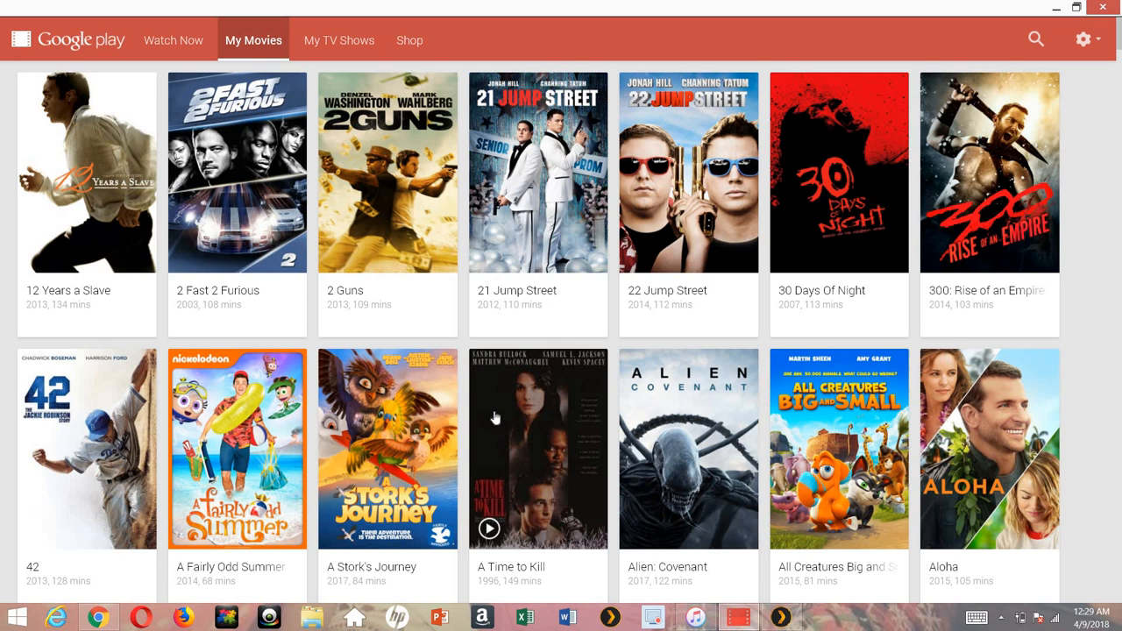
mouse_move(1105, 228)
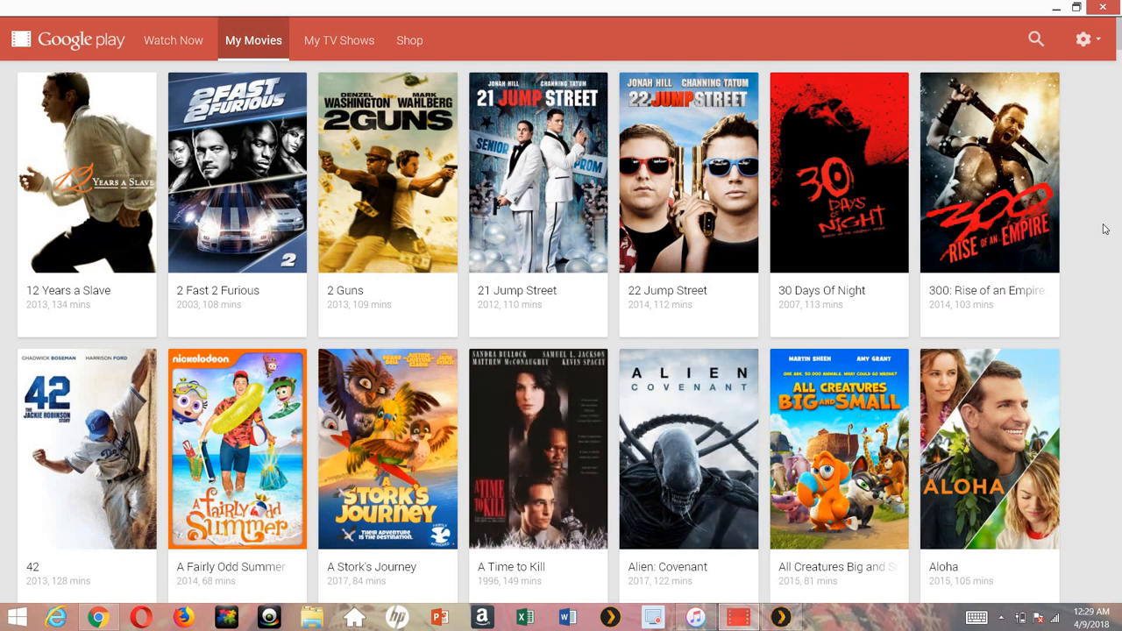
mouse_move(1108, 85)
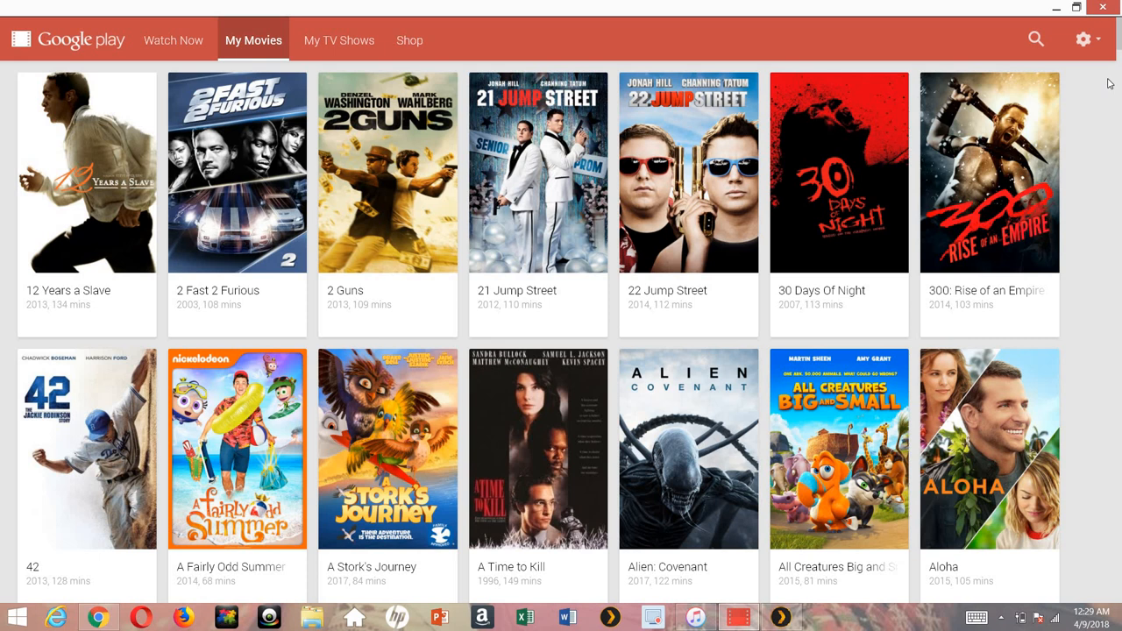
Scroll through the alphabetical My Movies collection of purchased titles
scroll(down, 3)
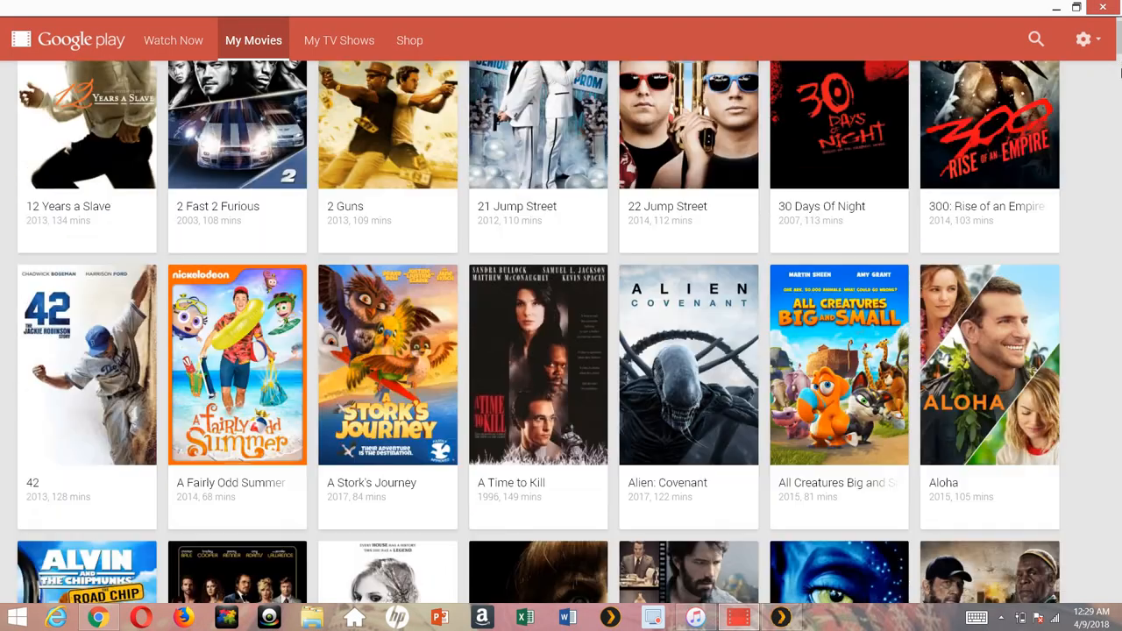
scroll(down, 3)
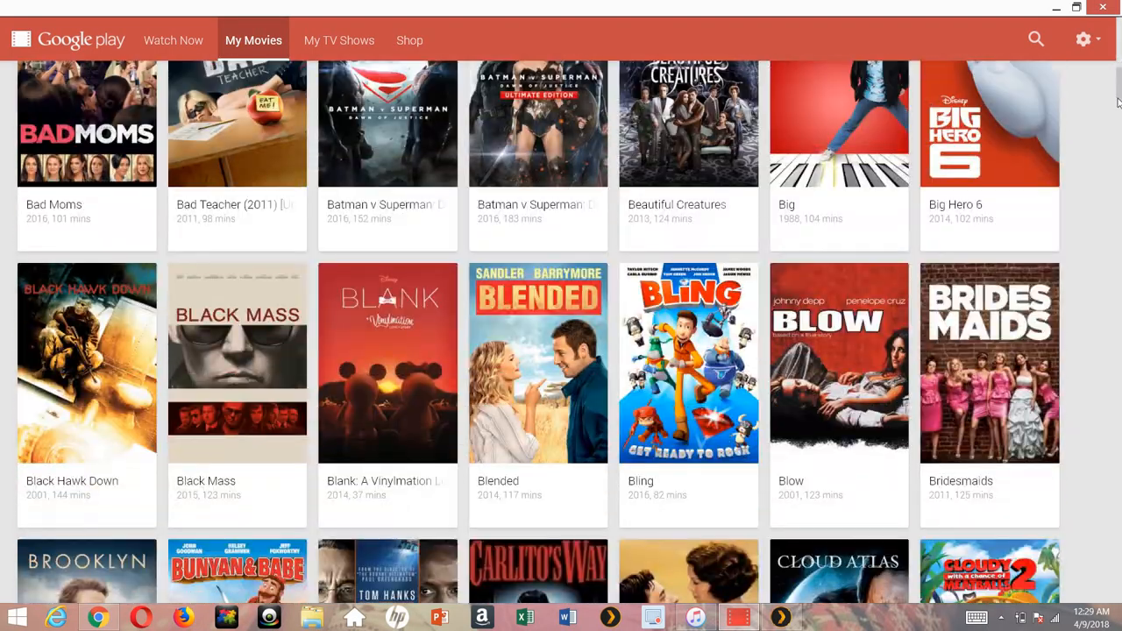
scroll(down, 3)
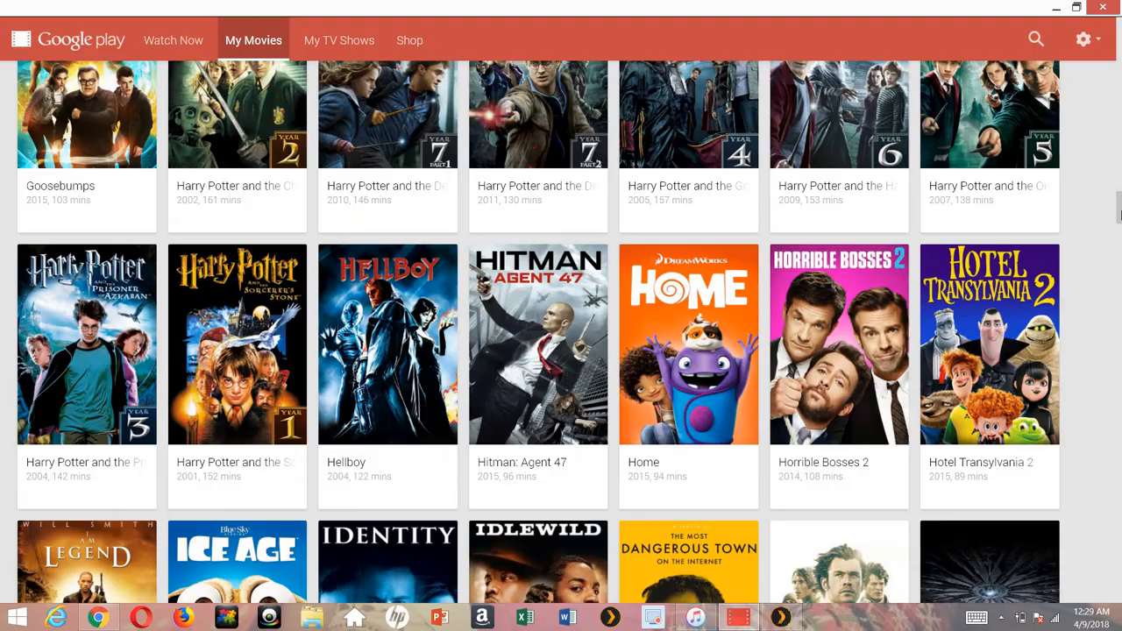
scroll(down, 3)
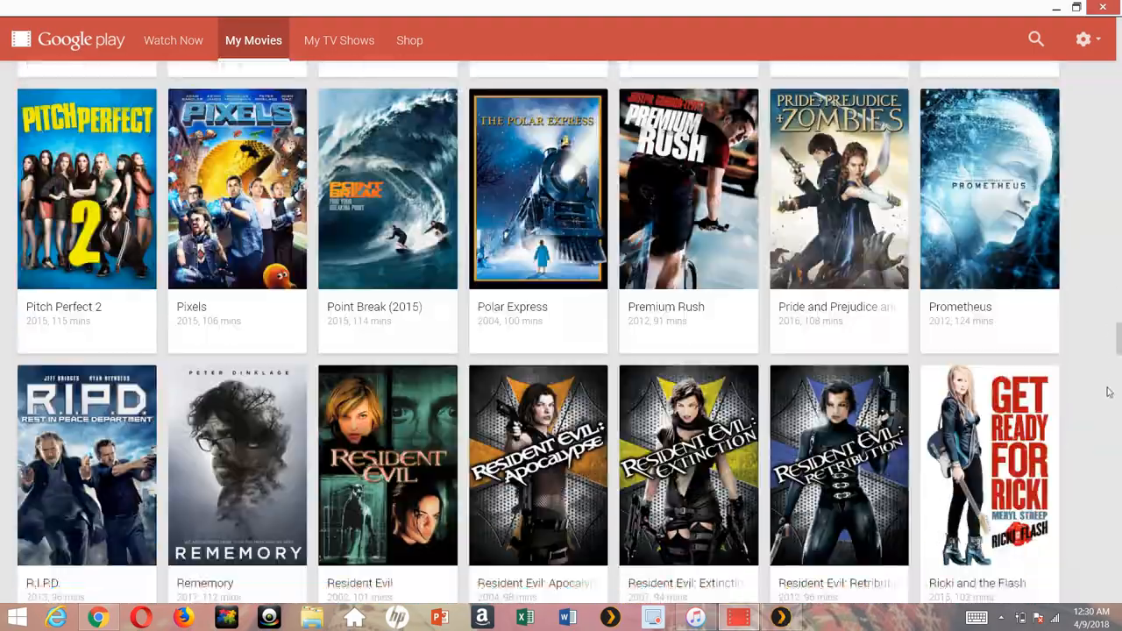
scroll(down, 3)
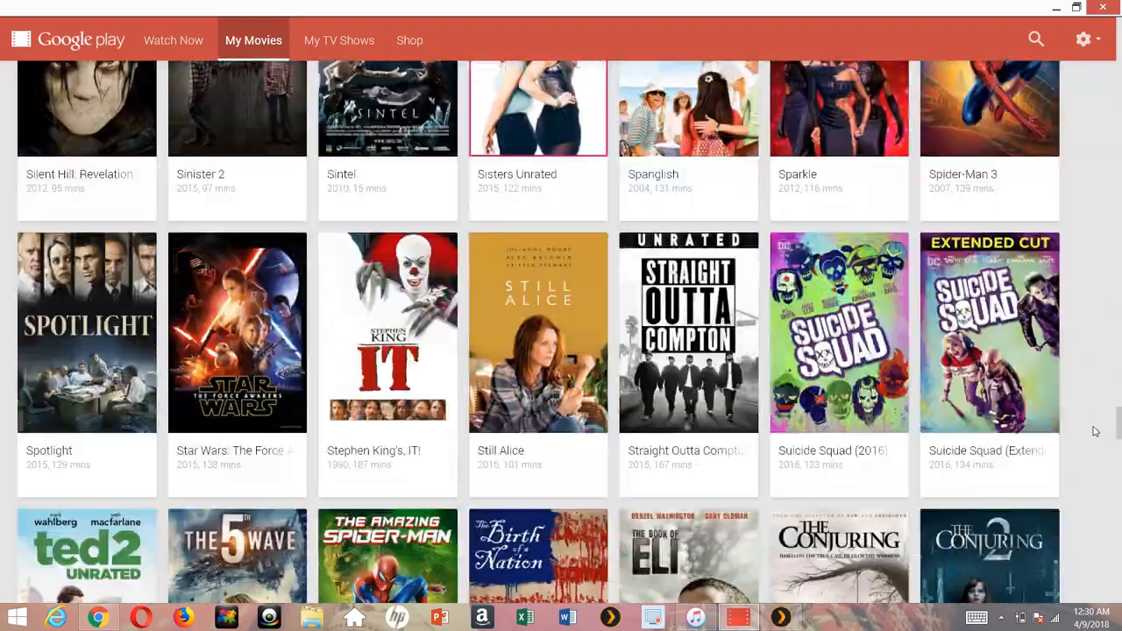
scroll(down, 3)
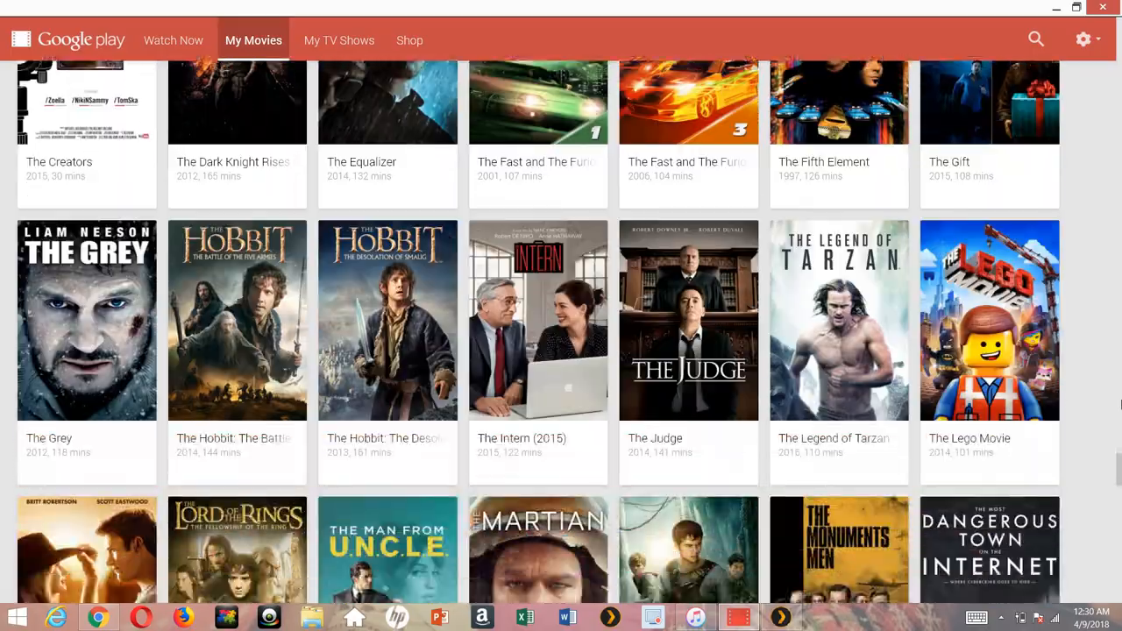
scroll(down, 3)
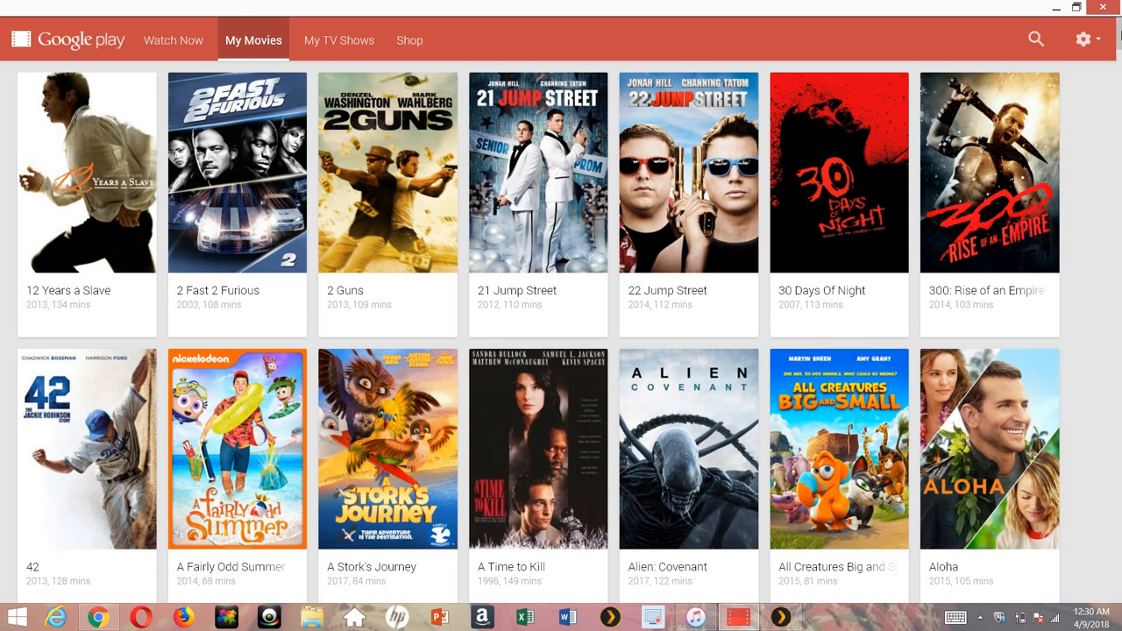
mouse_move(1052, 209)
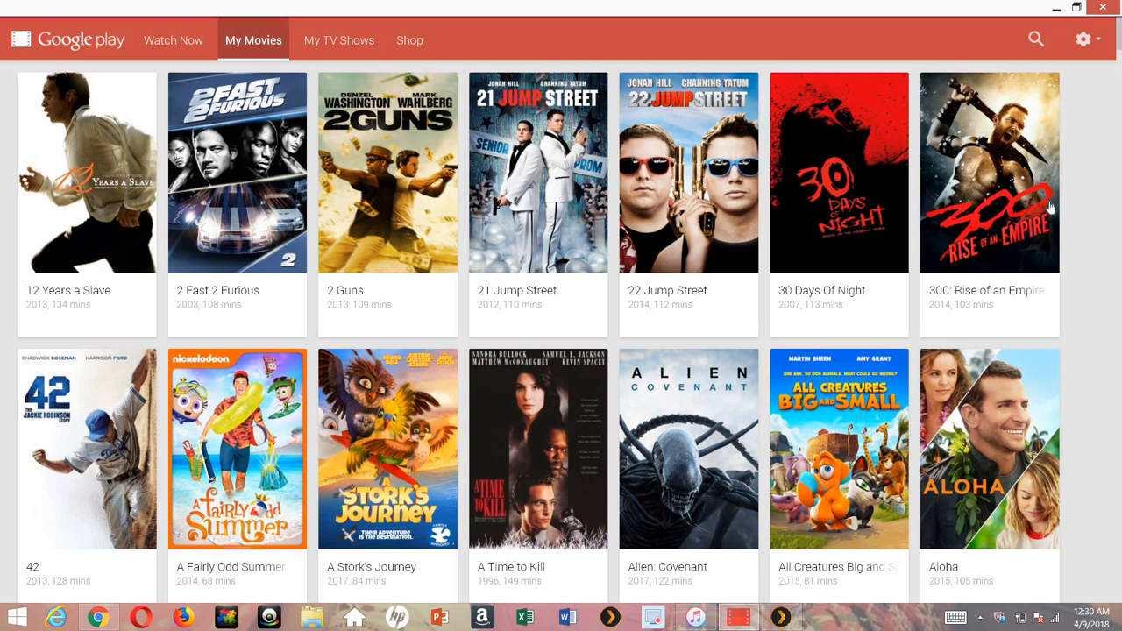
mouse_move(989, 172)
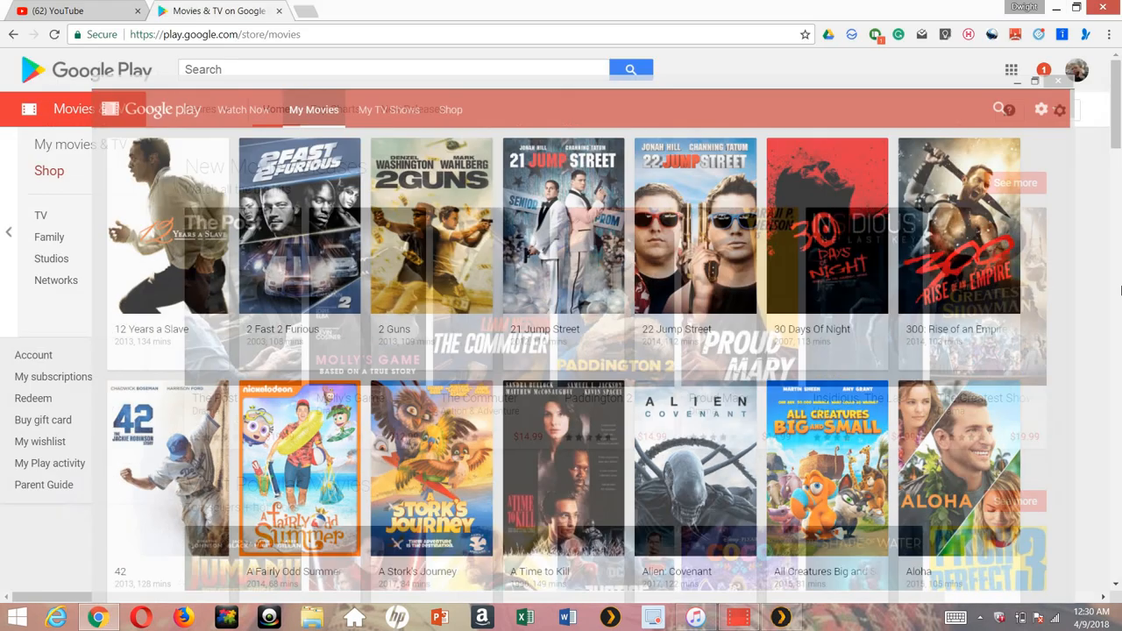
Return to the Google Play web store, switch to YouTube and head to Purchases under Library
click(49, 172)
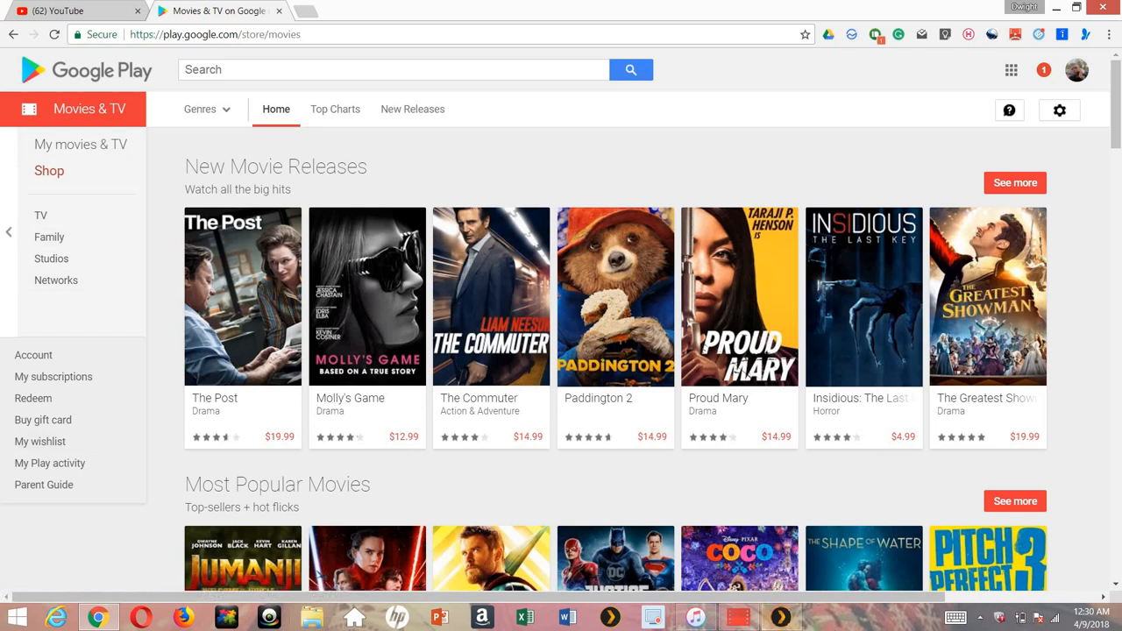
click(61, 10)
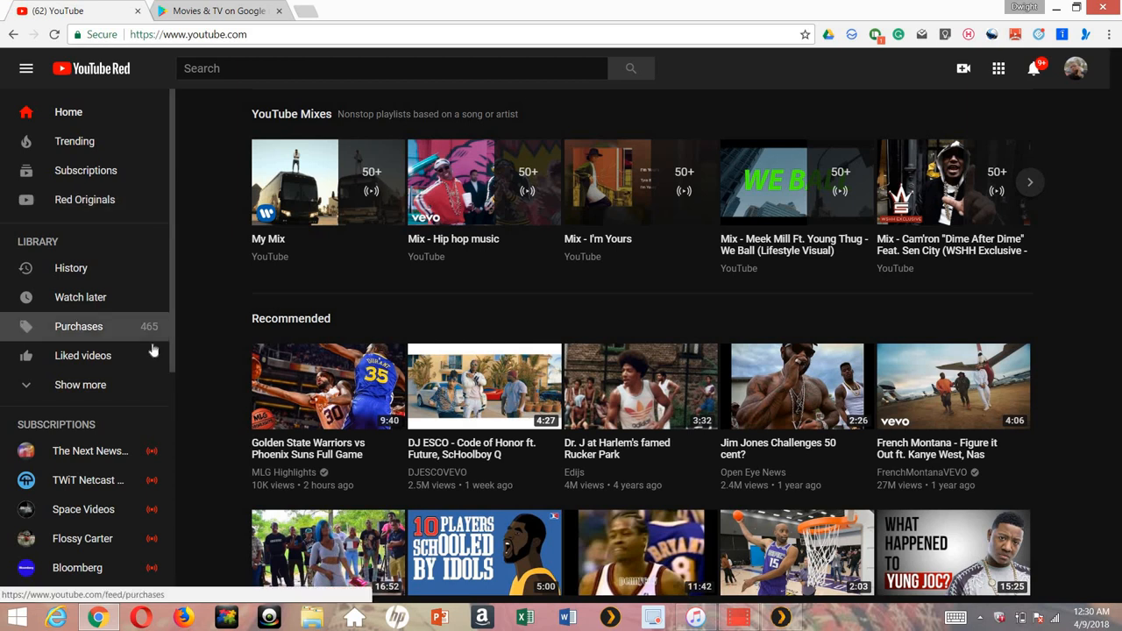
mouse_move(147, 340)
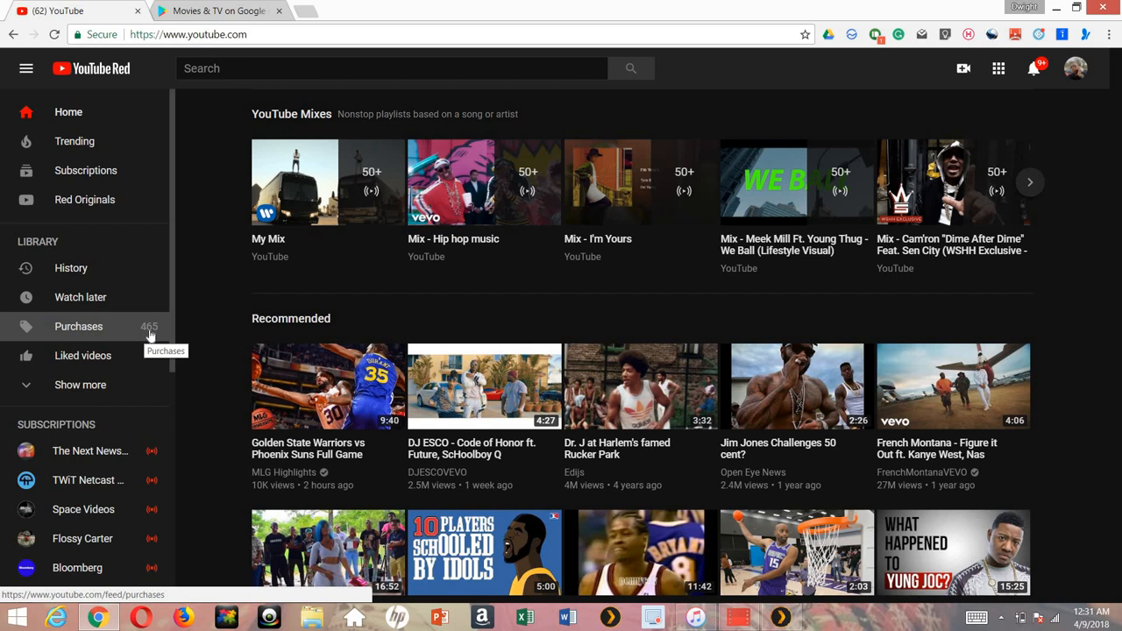
click(77, 326)
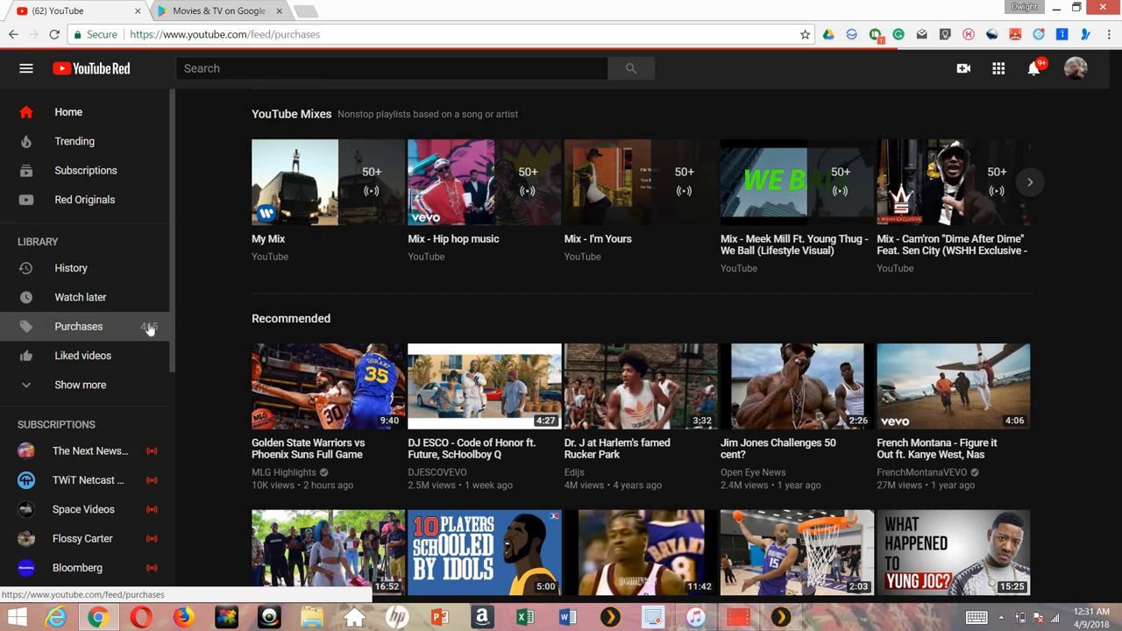
Load the YouTube Purchases page and scroll past Justice League and X-Men: First Class
click(77, 326)
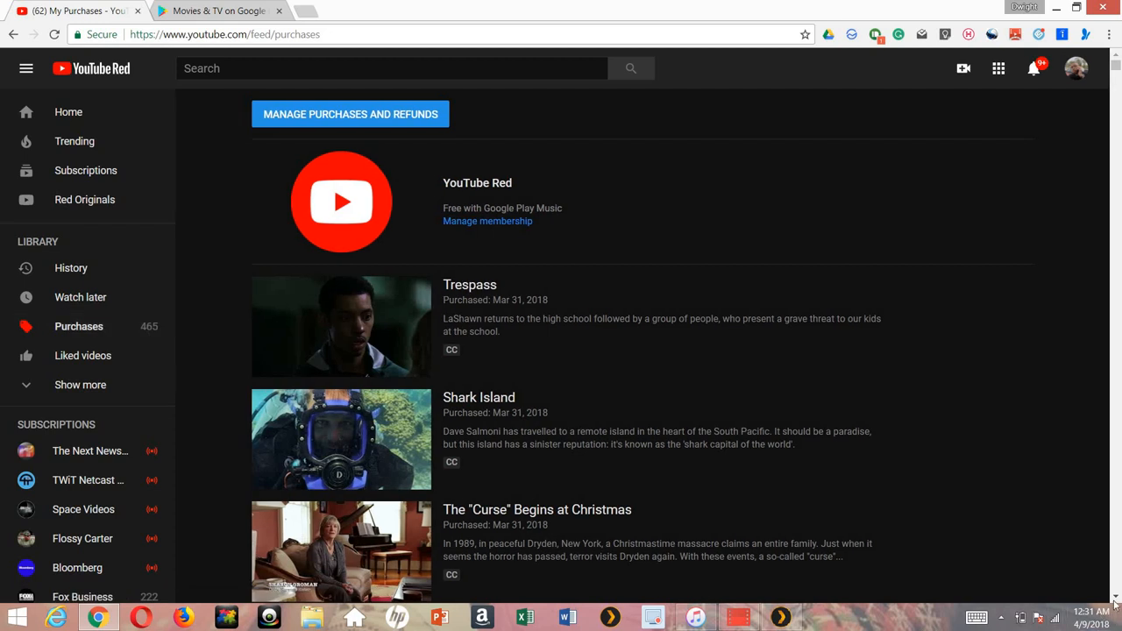
scroll(down, 3)
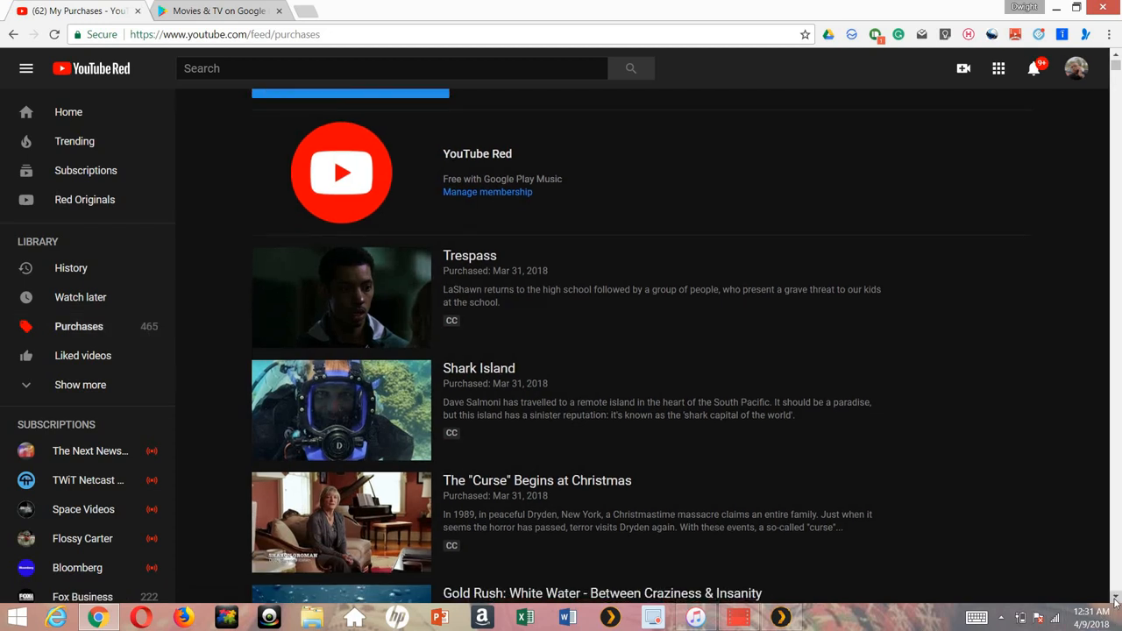
scroll(down, 3)
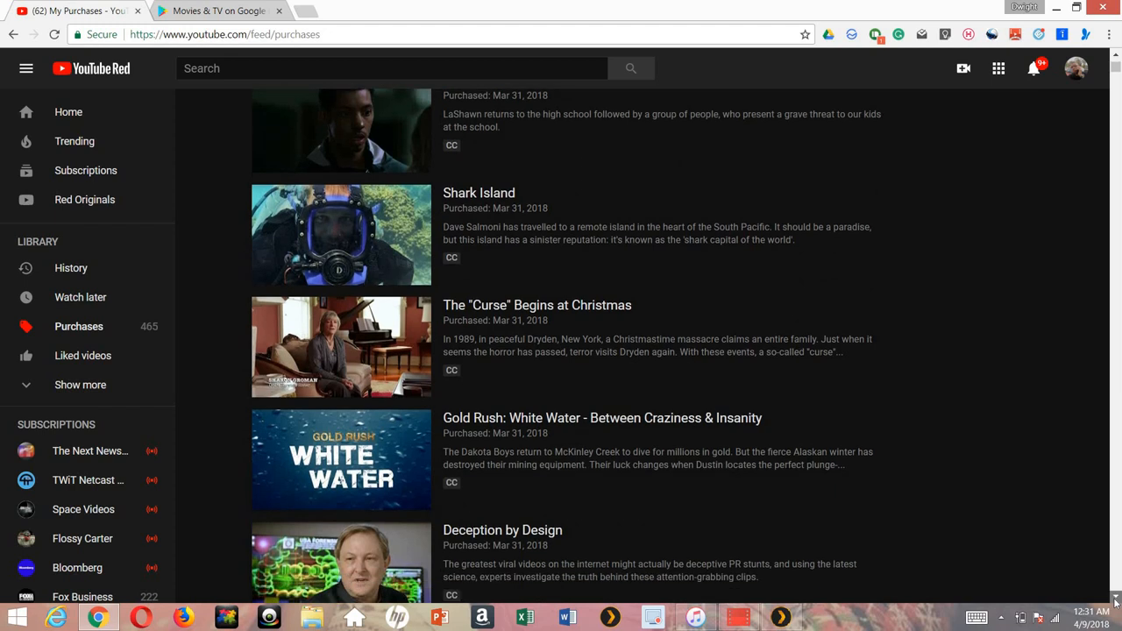
scroll(down, 3)
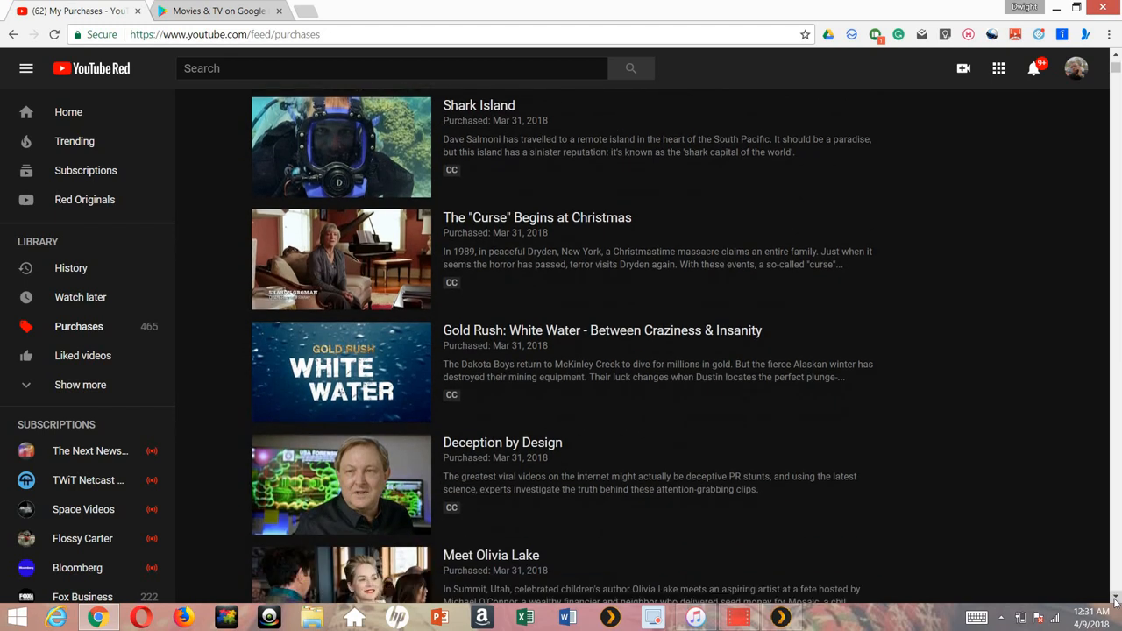
scroll(down, 3)
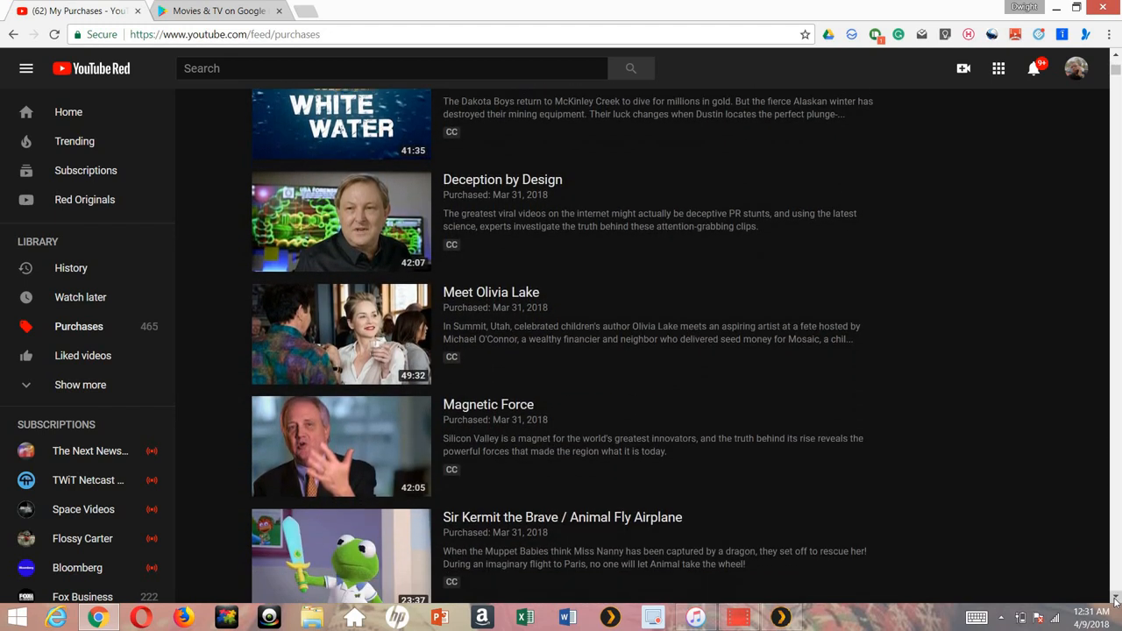
scroll(down, 3)
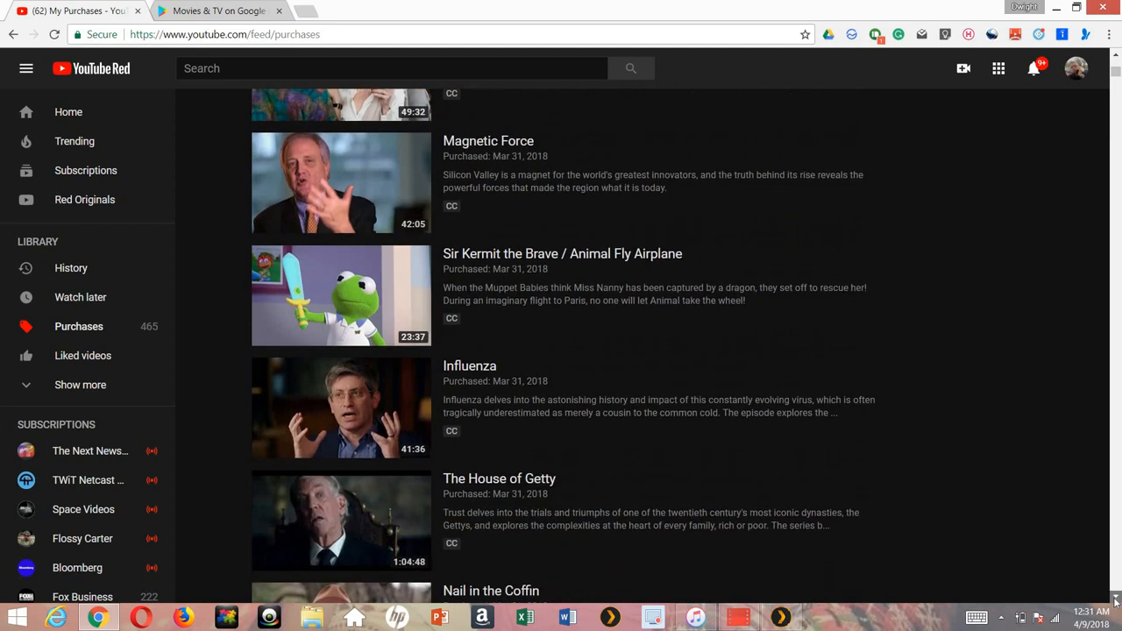
scroll(down, 3)
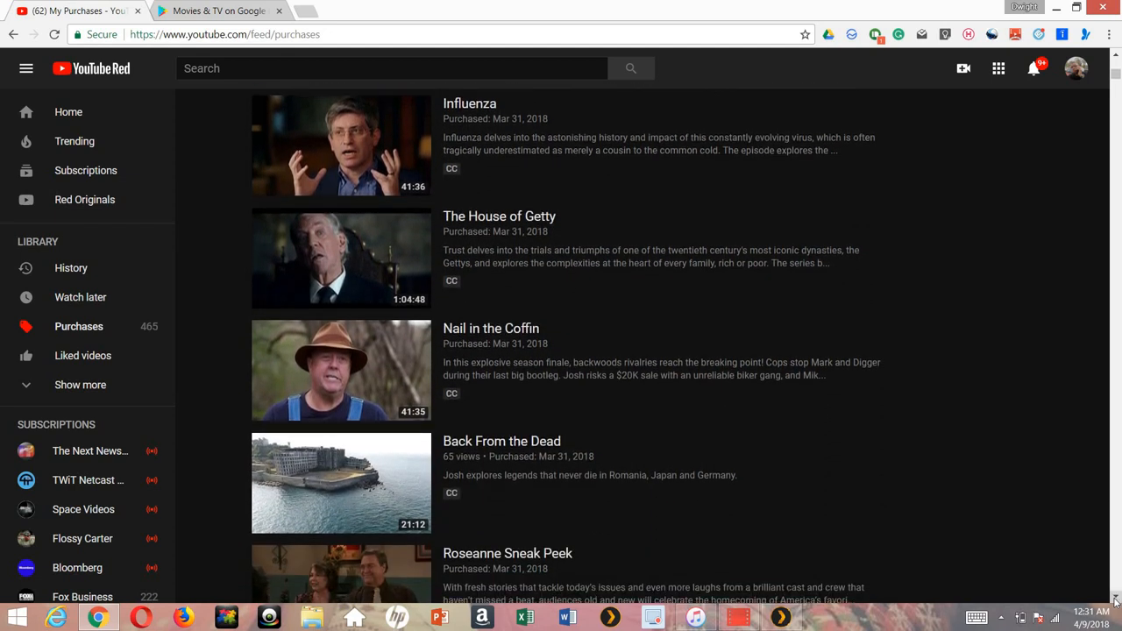
scroll(down, 3)
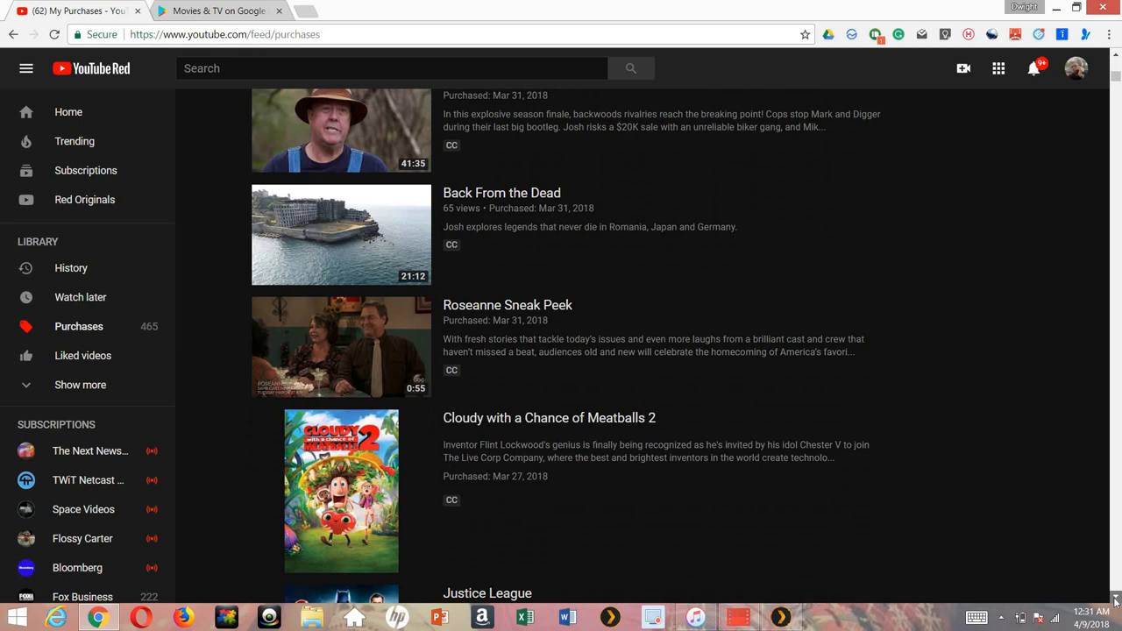
Continue down the purchased movies list until the Spider-Man 3 entry is reached
scroll(down, 3)
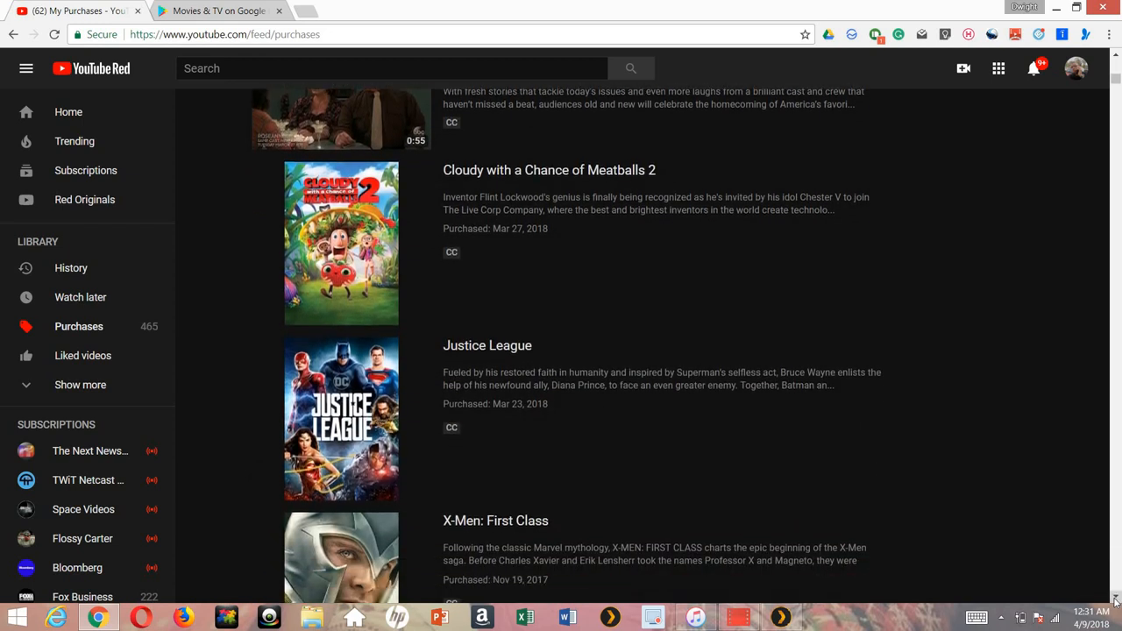
scroll(down, 3)
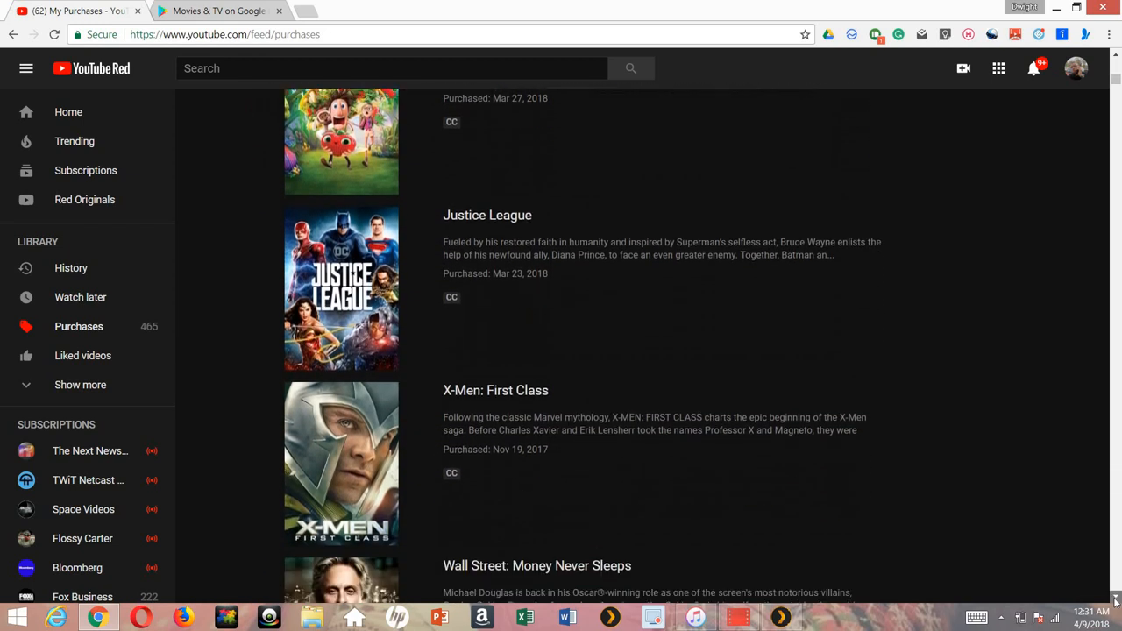
scroll(down, 3)
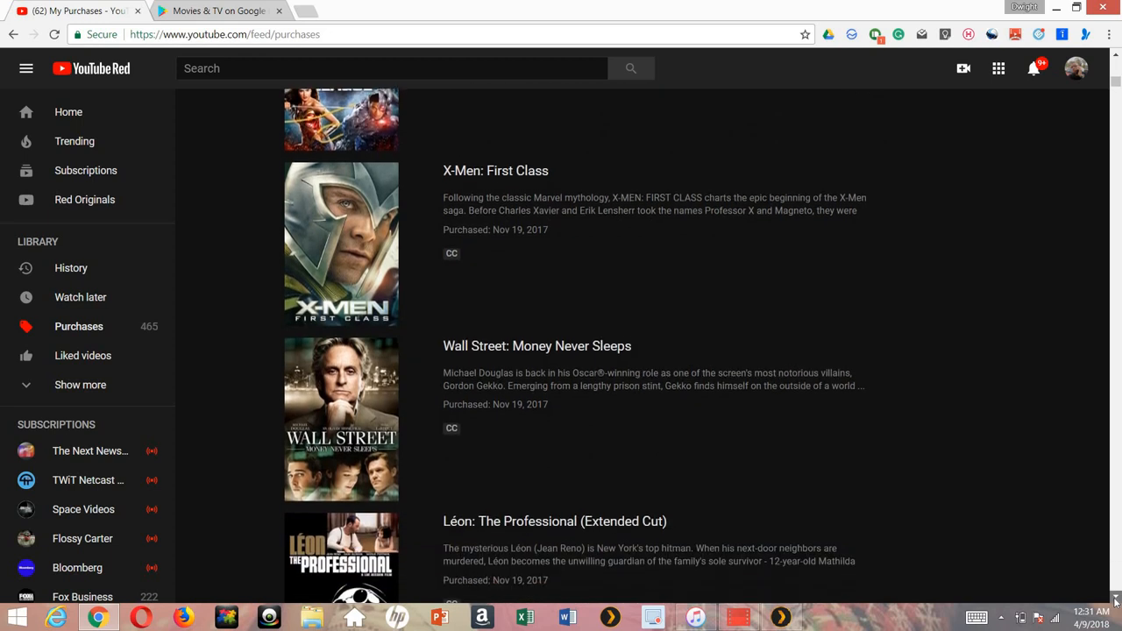
click(1089, 617)
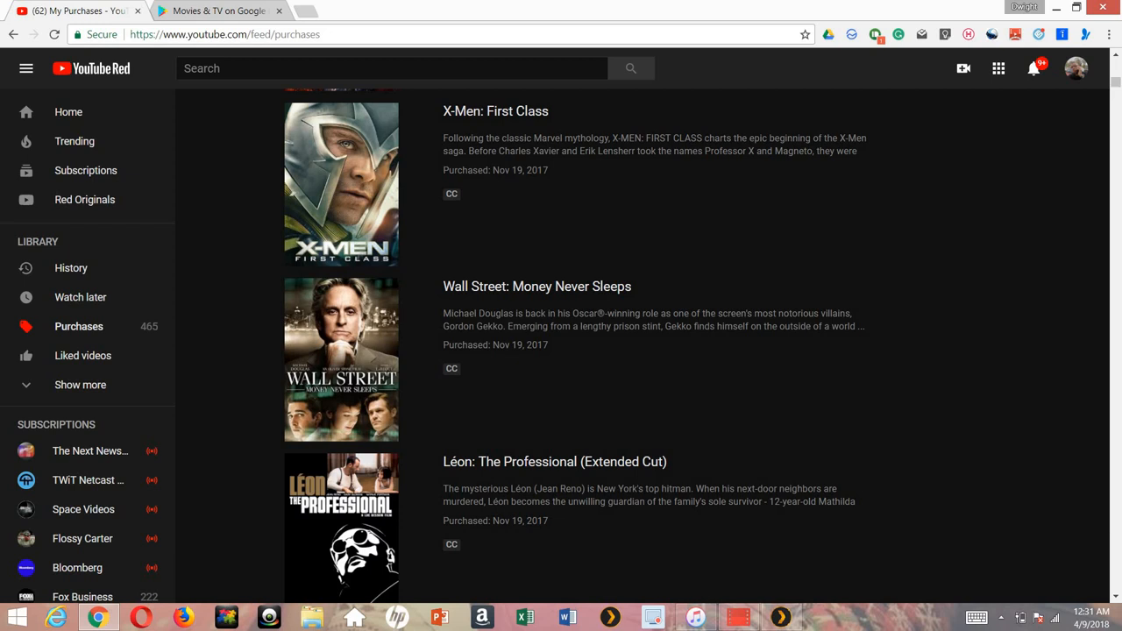
scroll(down, 3)
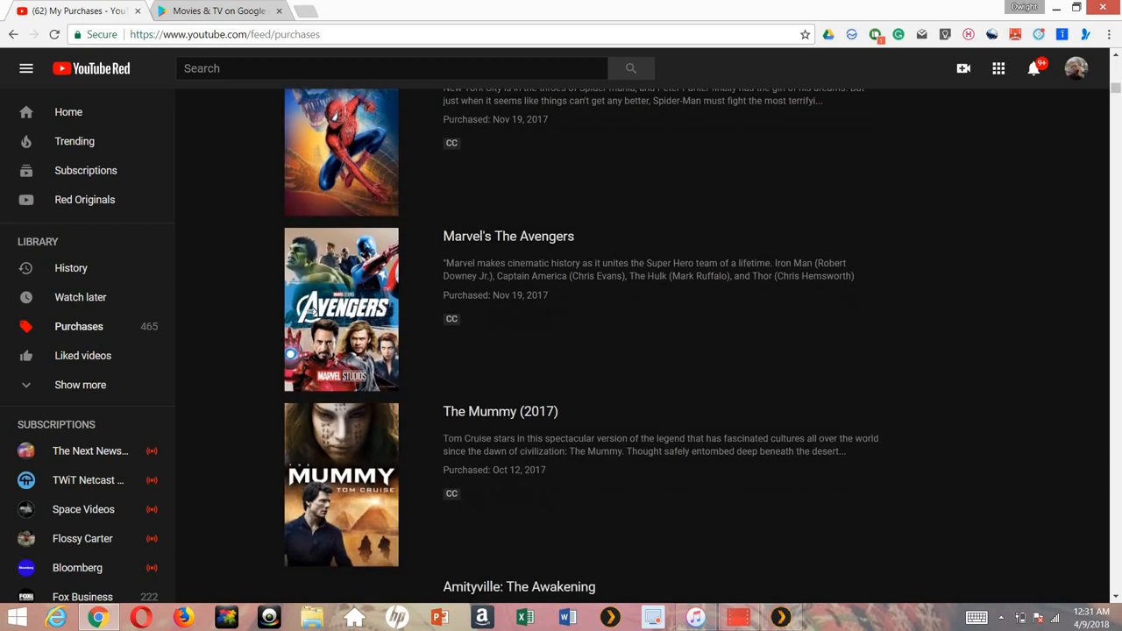
scroll(down, 3)
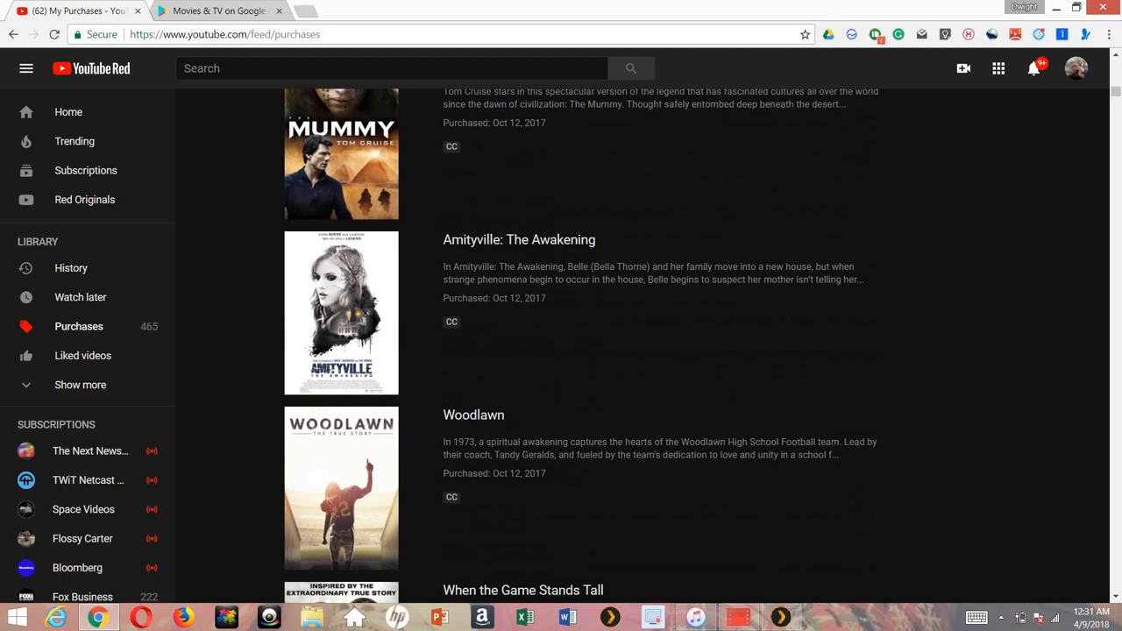
scroll(down, 3)
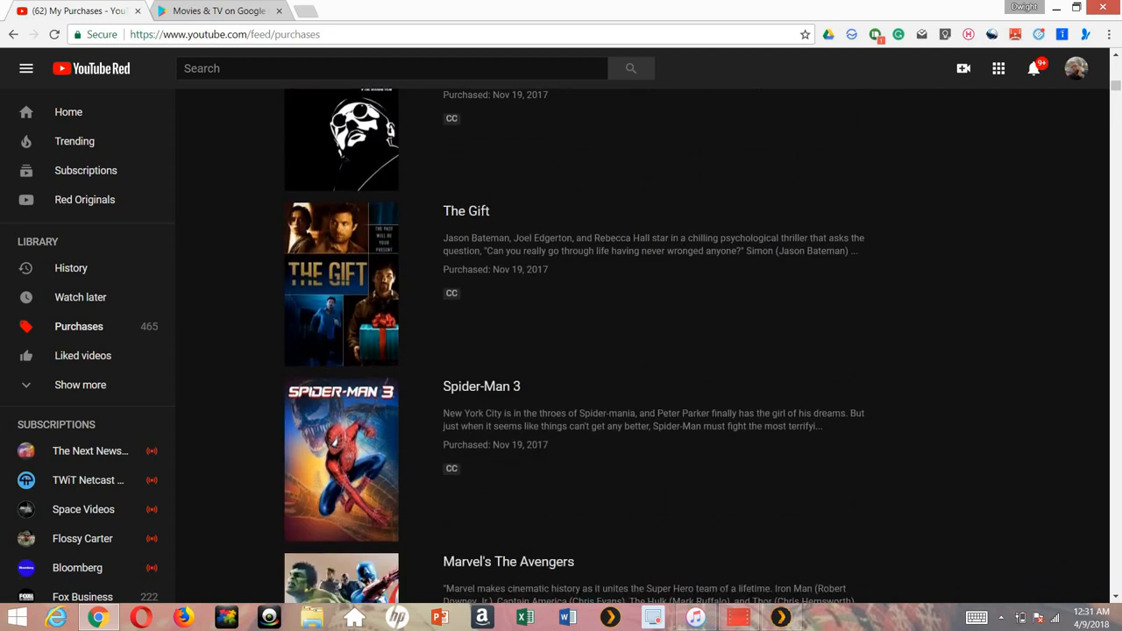
Play the purchased Spider-Man 3, look over its watch page, and pause it at 0:25
click(340, 460)
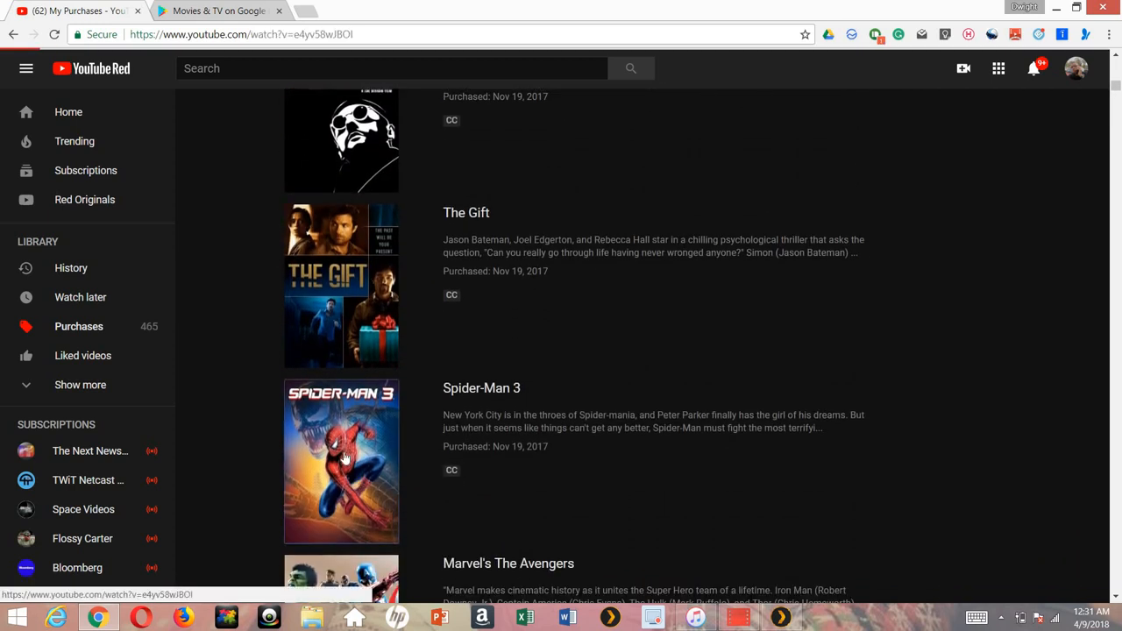
click(340, 460)
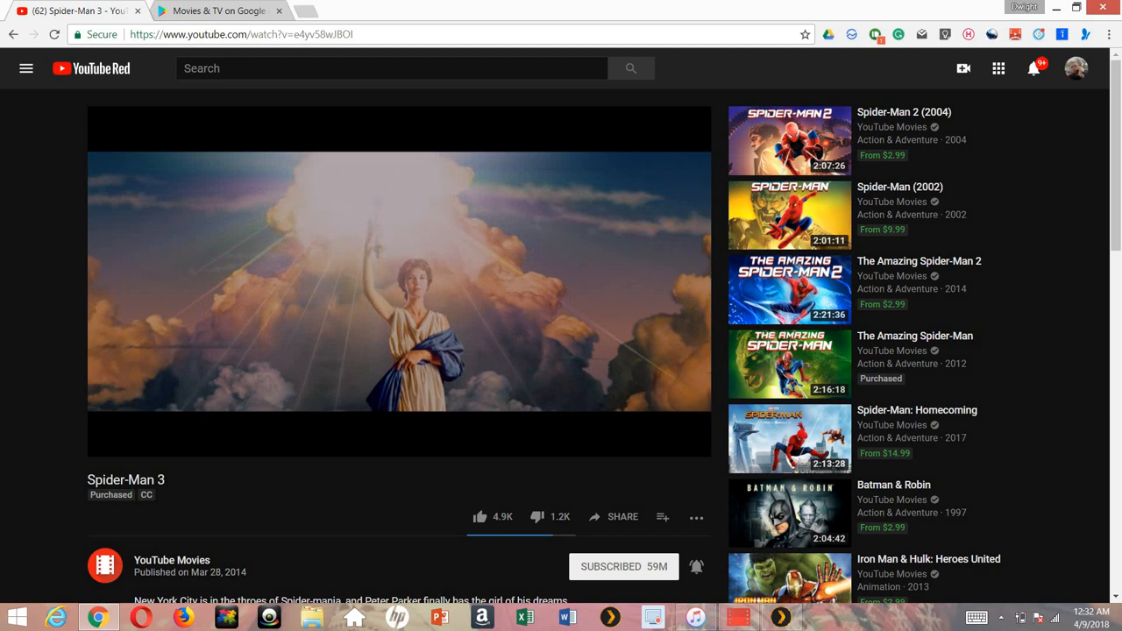
scroll(down, 3)
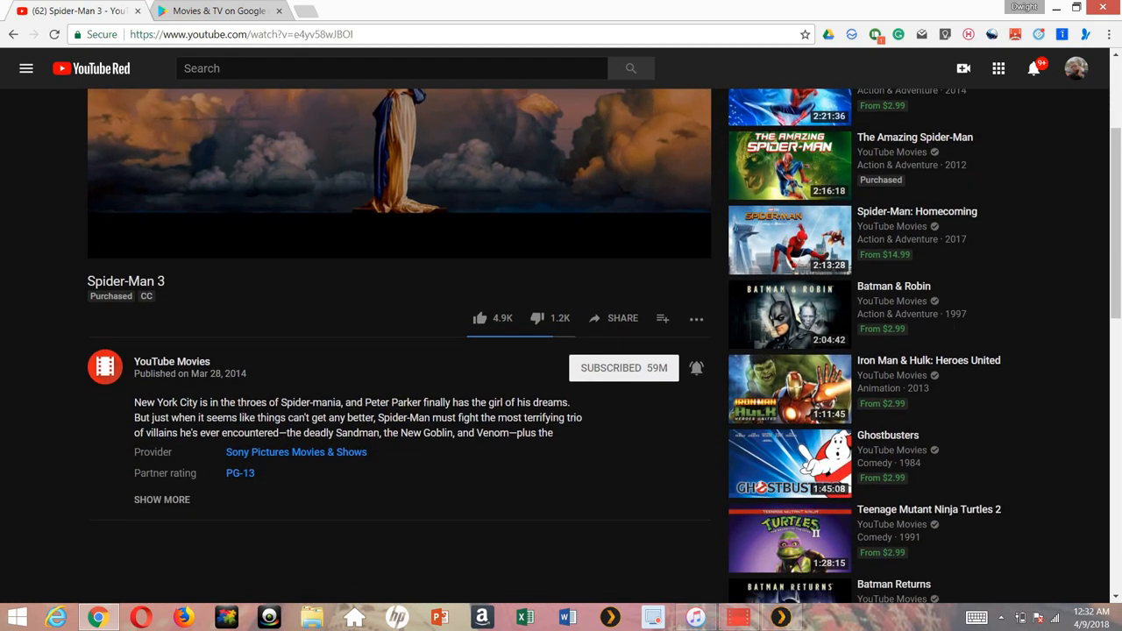
scroll(down, 3)
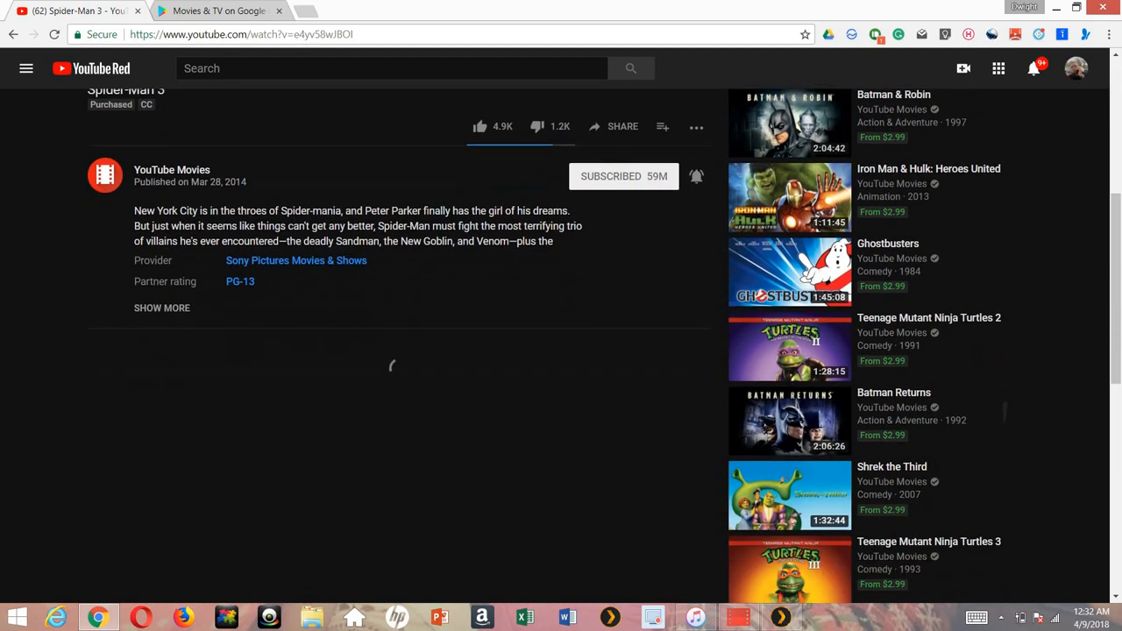
scroll(down, 3)
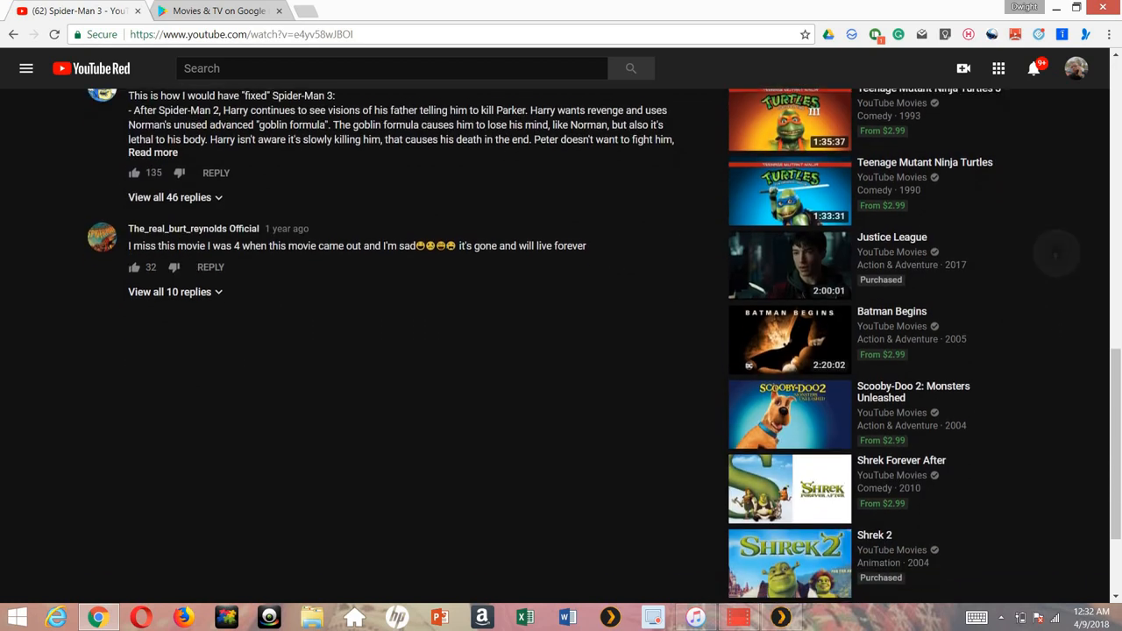
scroll(up, 3)
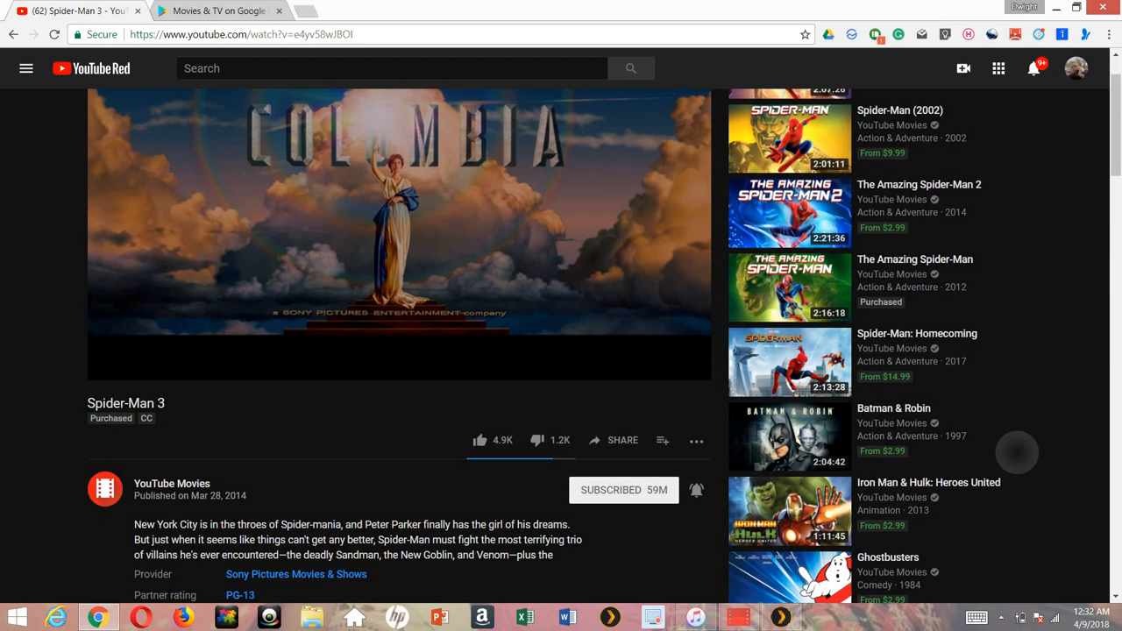
scroll(down, 3)
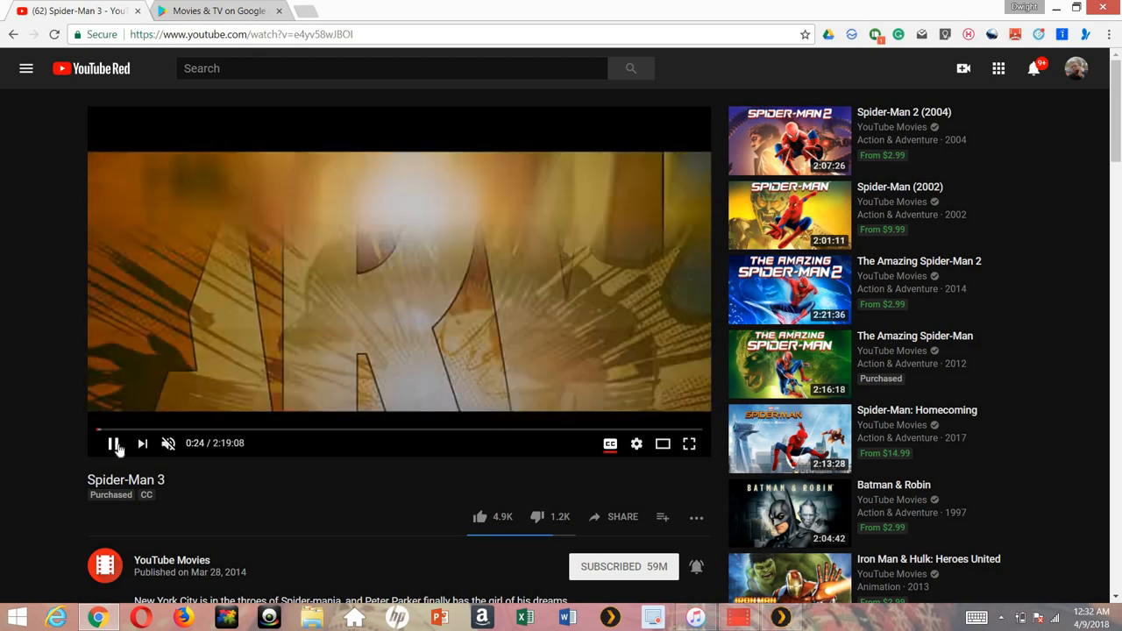
click(112, 442)
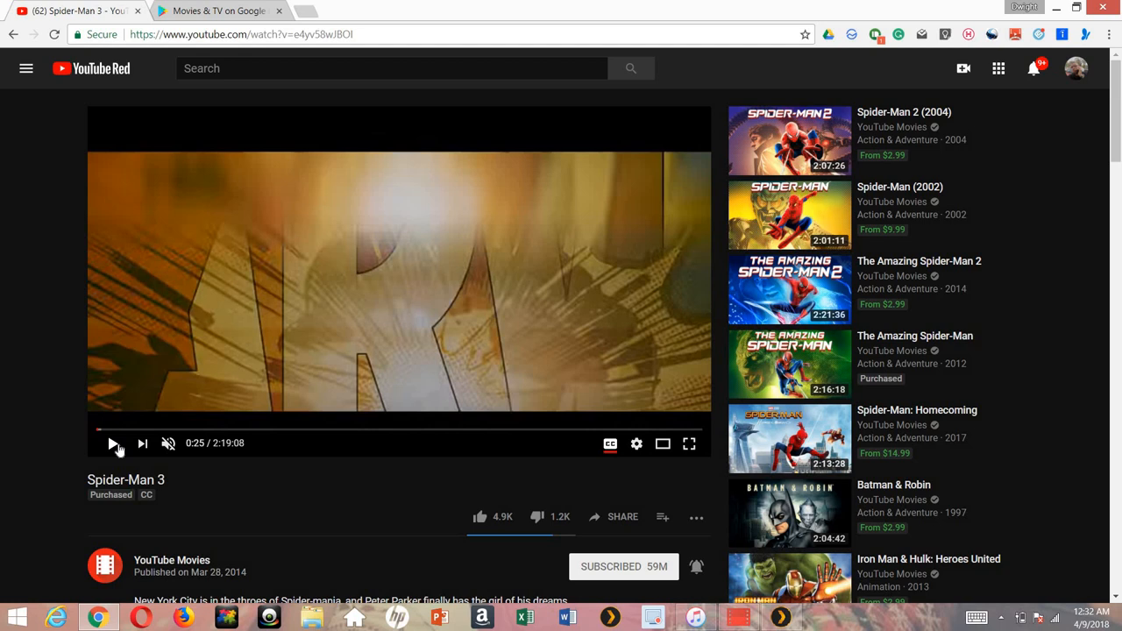
mouse_move(218, 382)
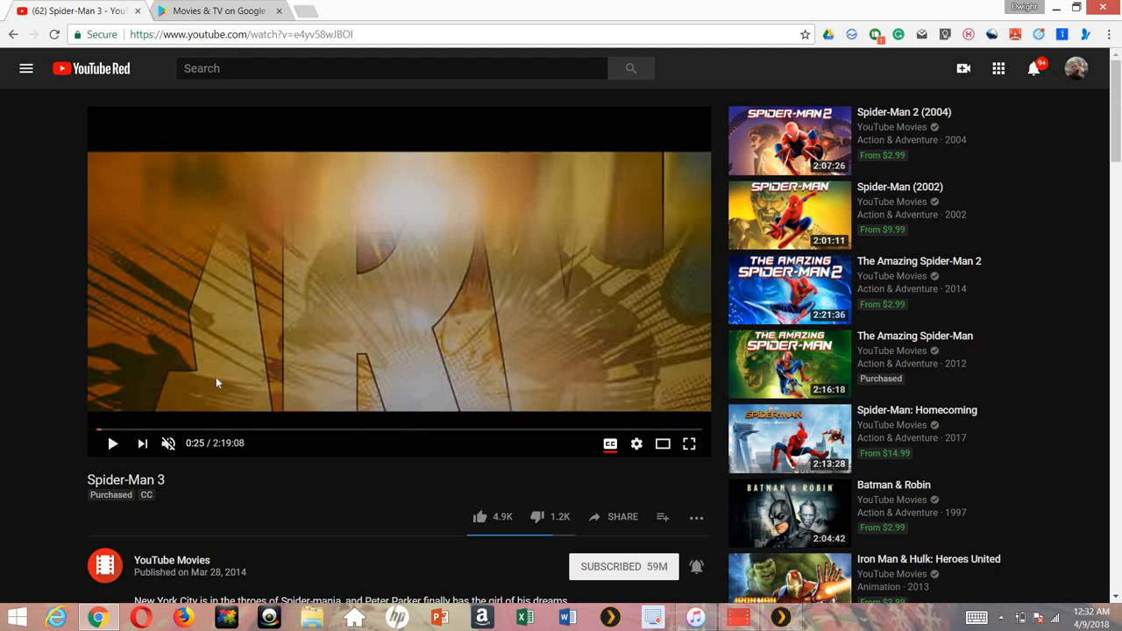
mouse_move(940, 347)
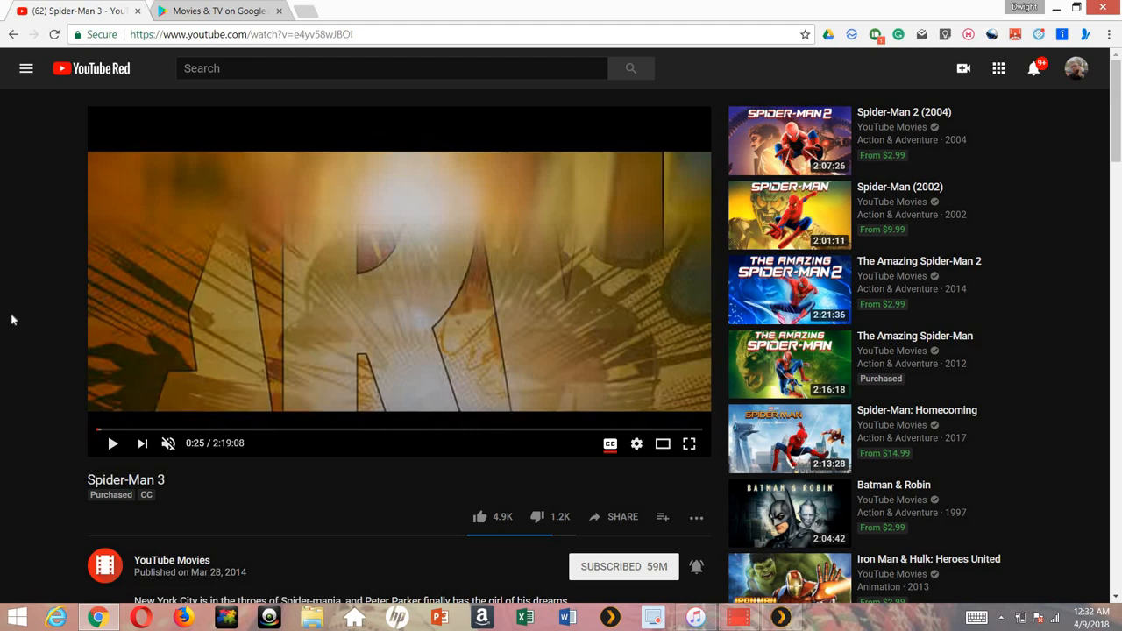
mouse_move(63, 137)
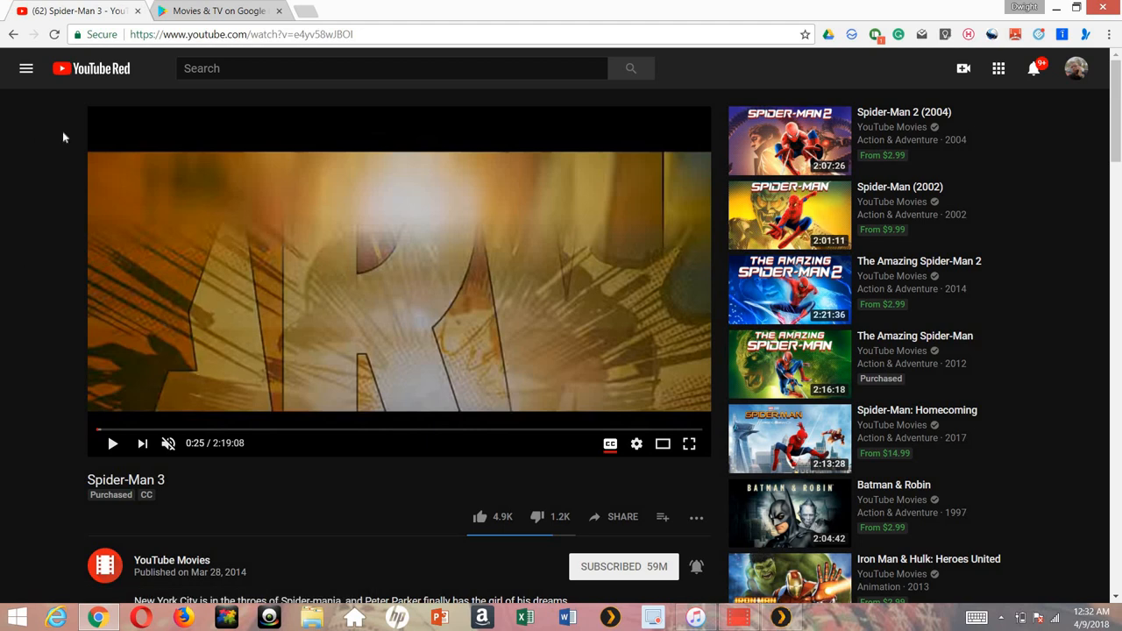
mouse_move(99, 123)
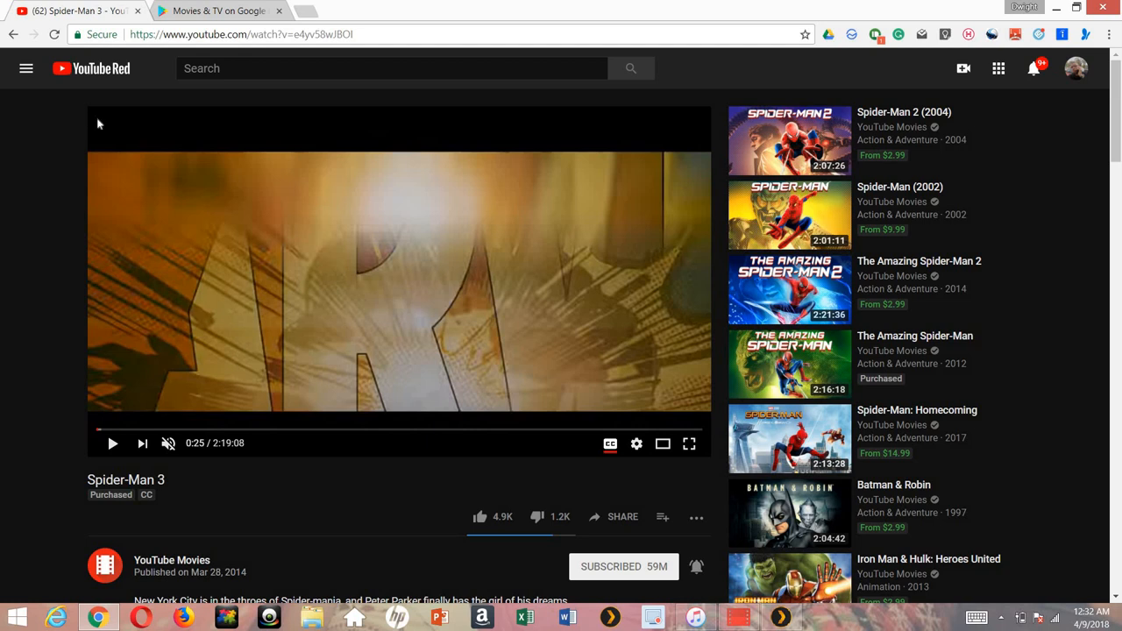
mouse_move(60, 129)
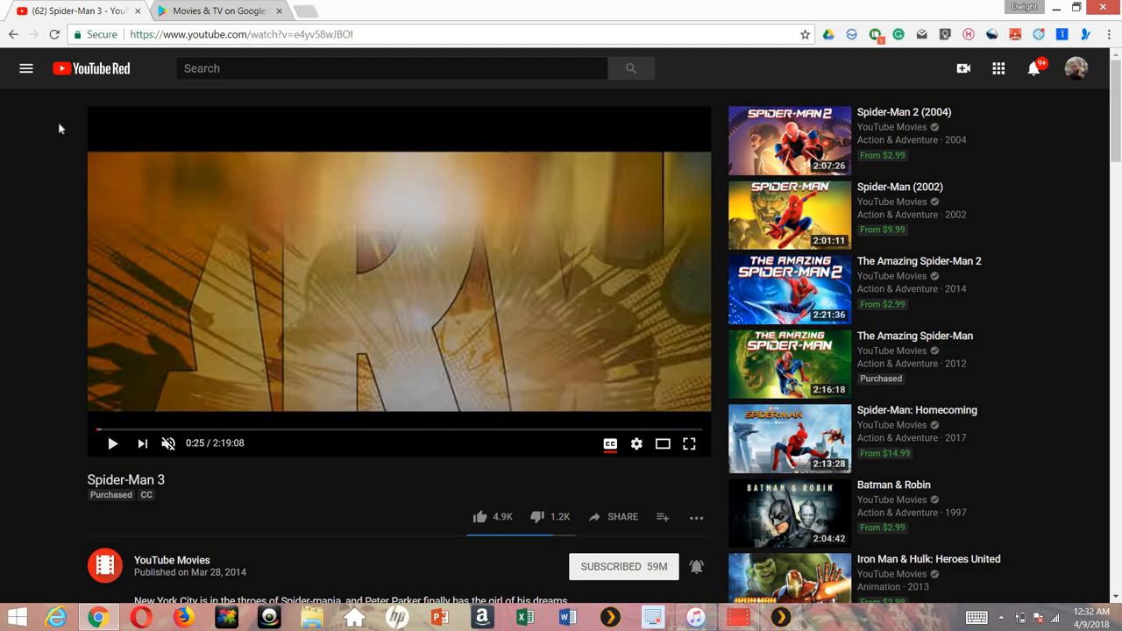
Switch back to the Movies & TV on Google Play browser tab
click(218, 11)
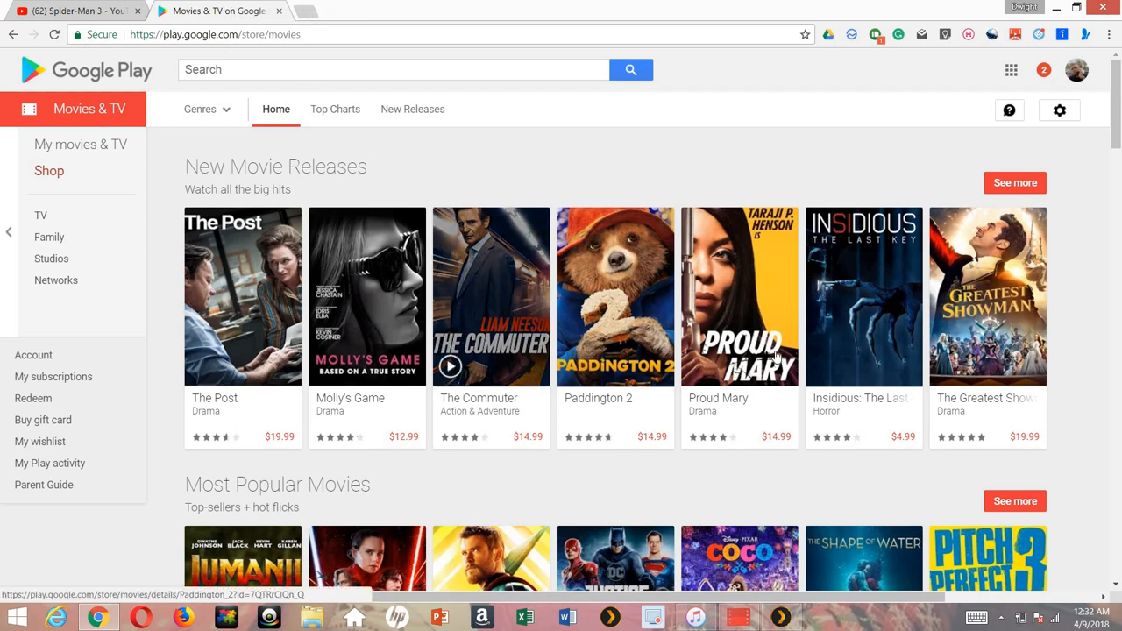
mouse_move(984, 375)
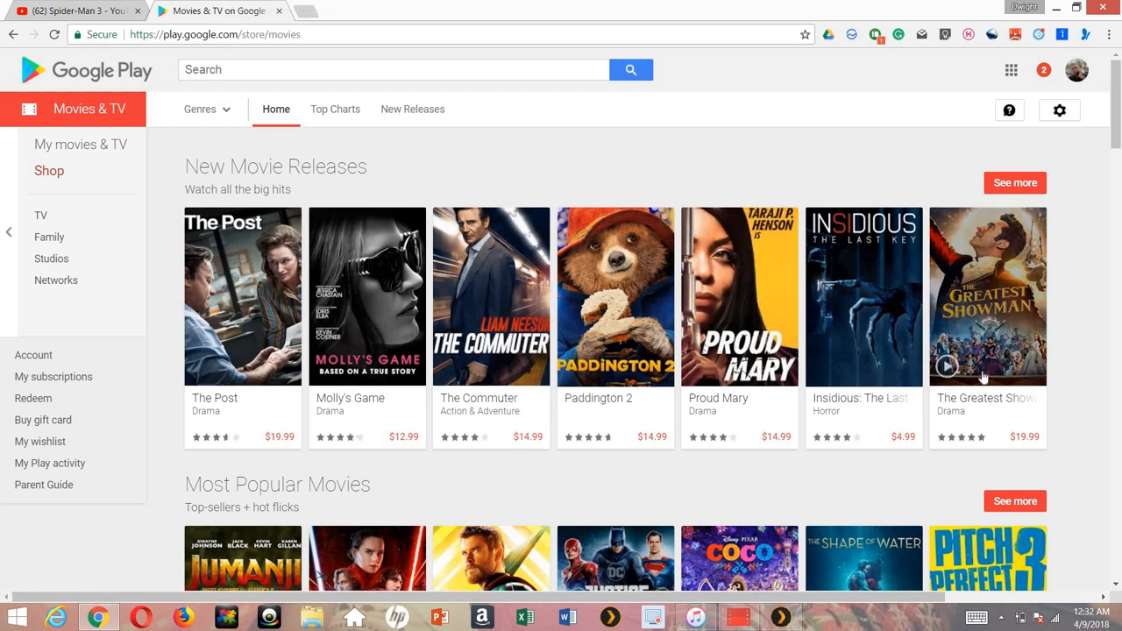
mouse_move(1104, 479)
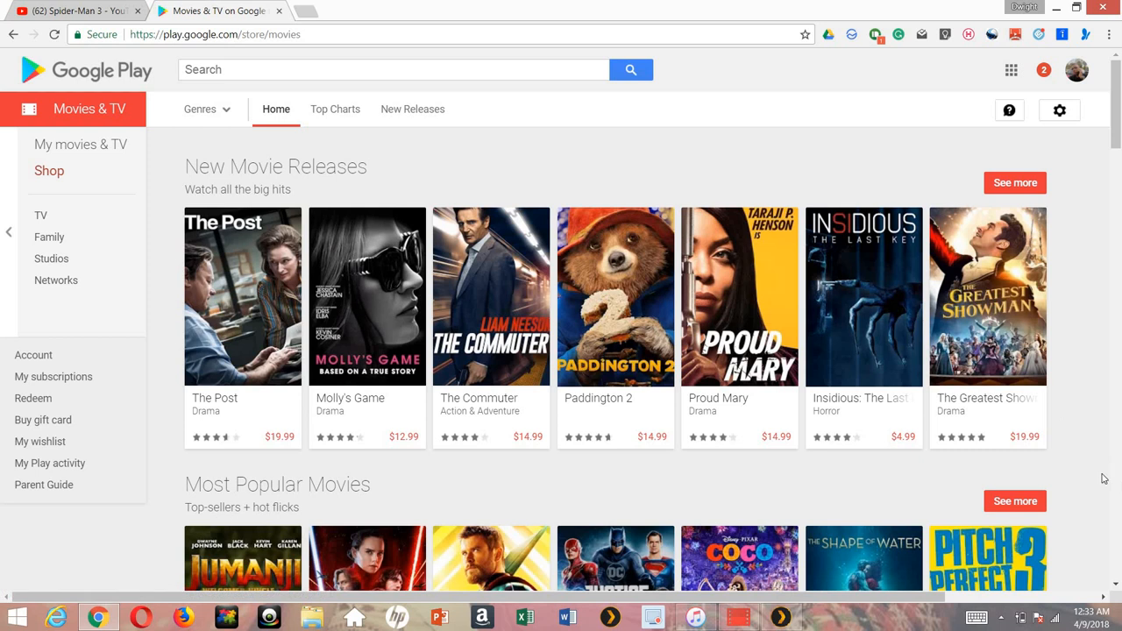
mouse_move(903, 298)
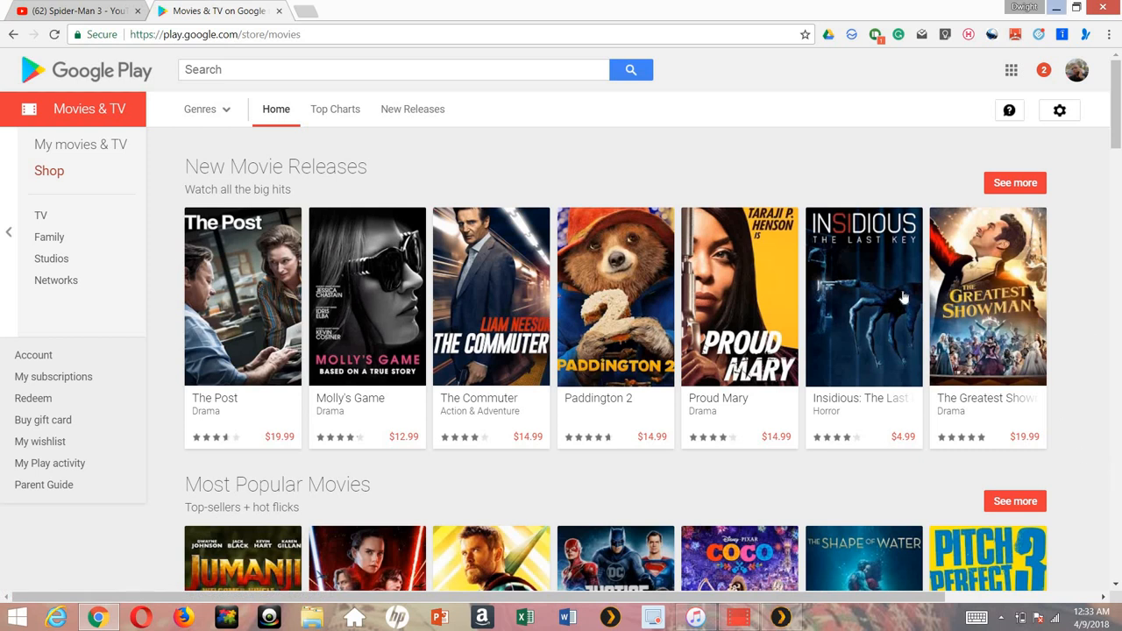
mouse_move(740, 558)
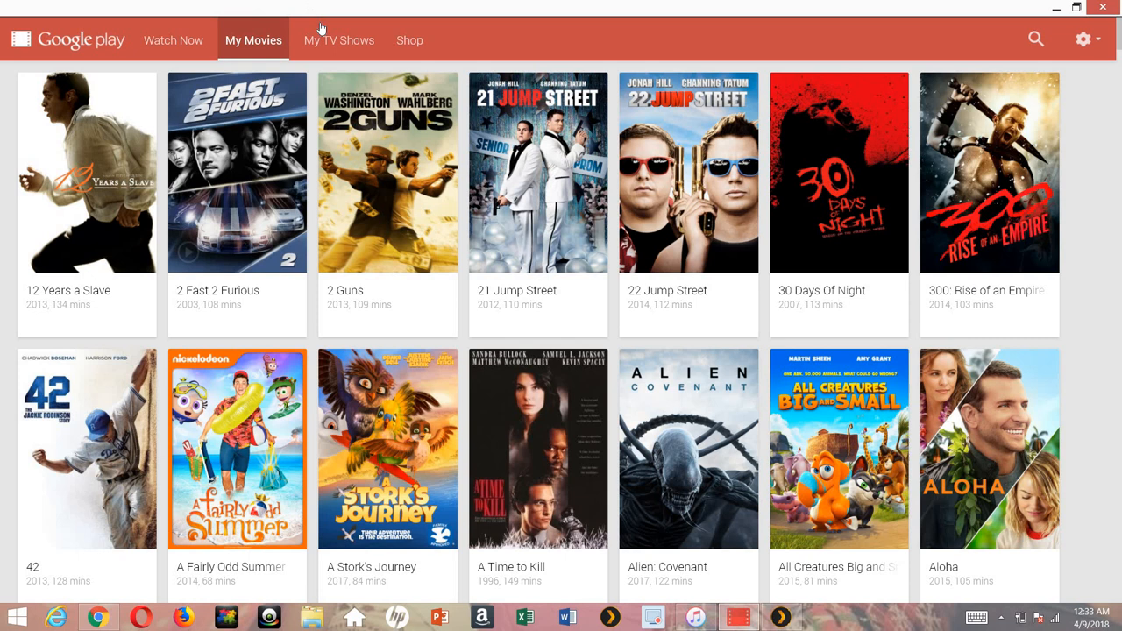
Show the My TV Shows library, listed alphabetically from About A Boy onward
click(338, 40)
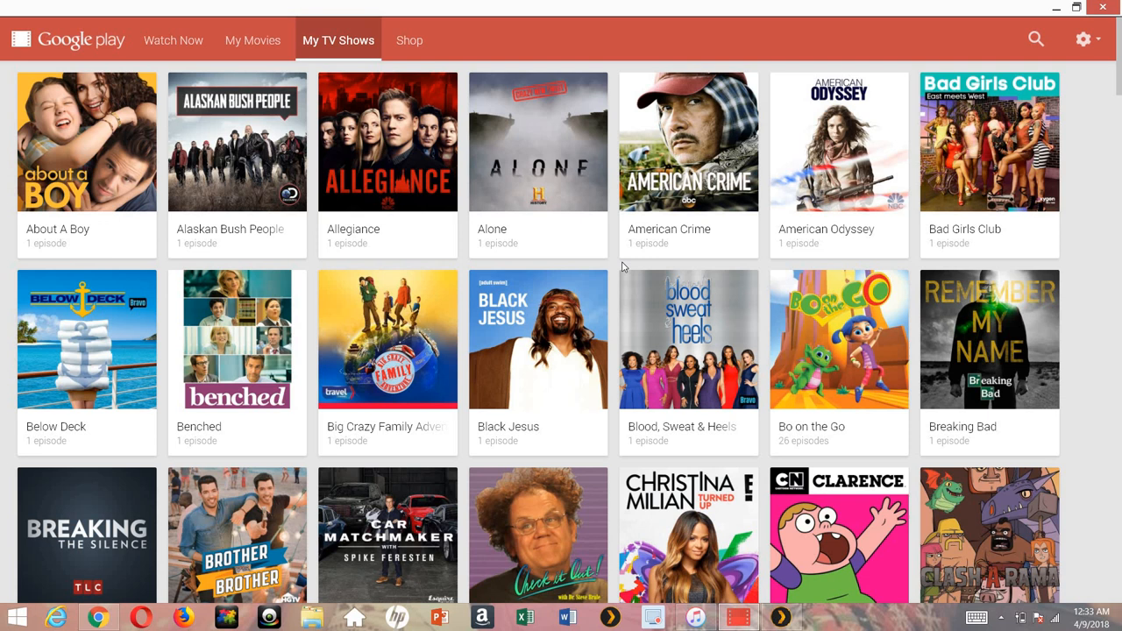
mouse_move(821, 7)
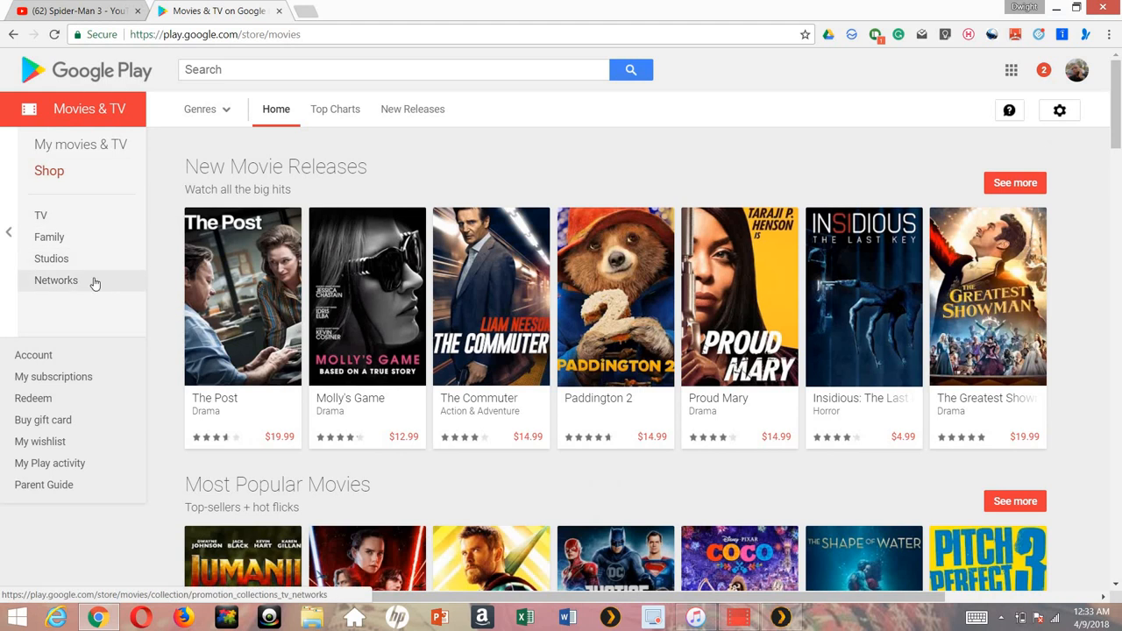
click(56, 281)
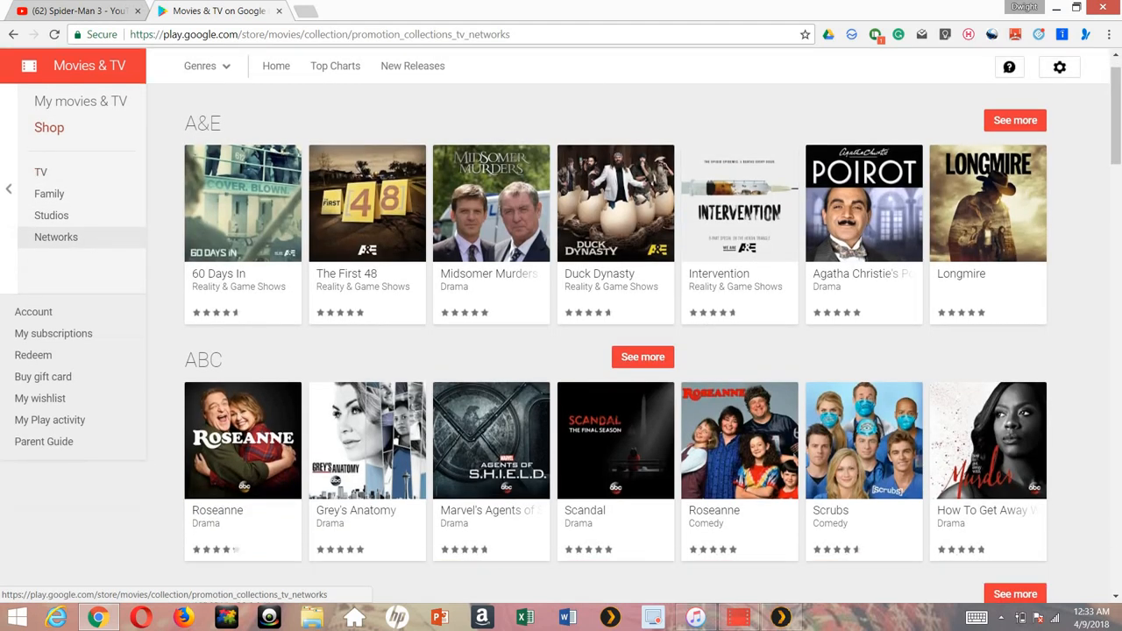
scroll(down, 3)
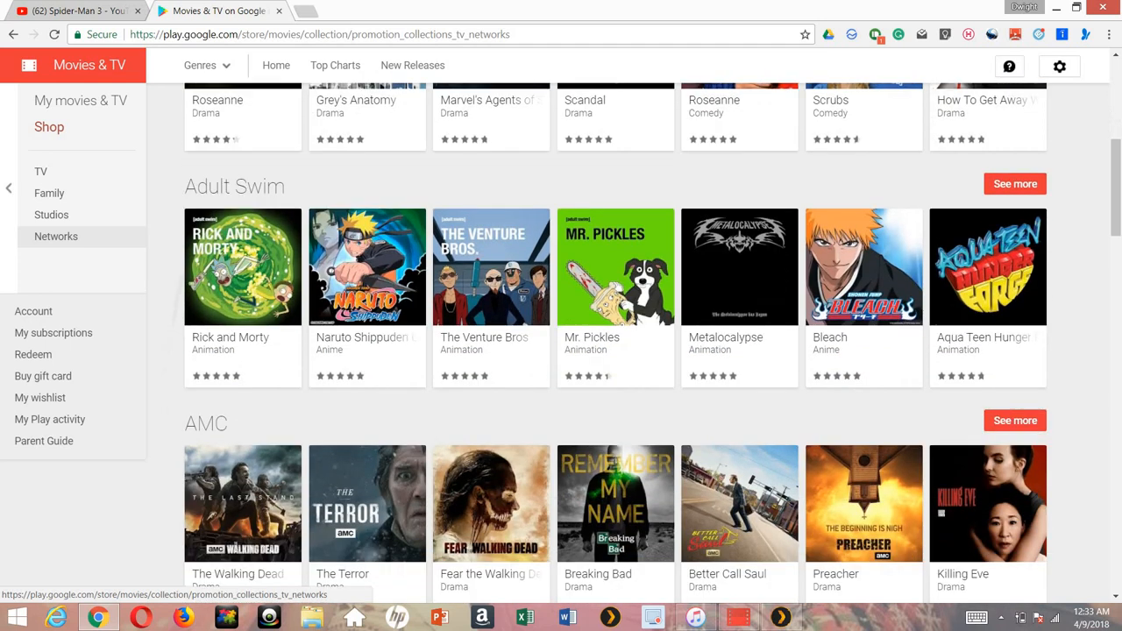
scroll(down, 3)
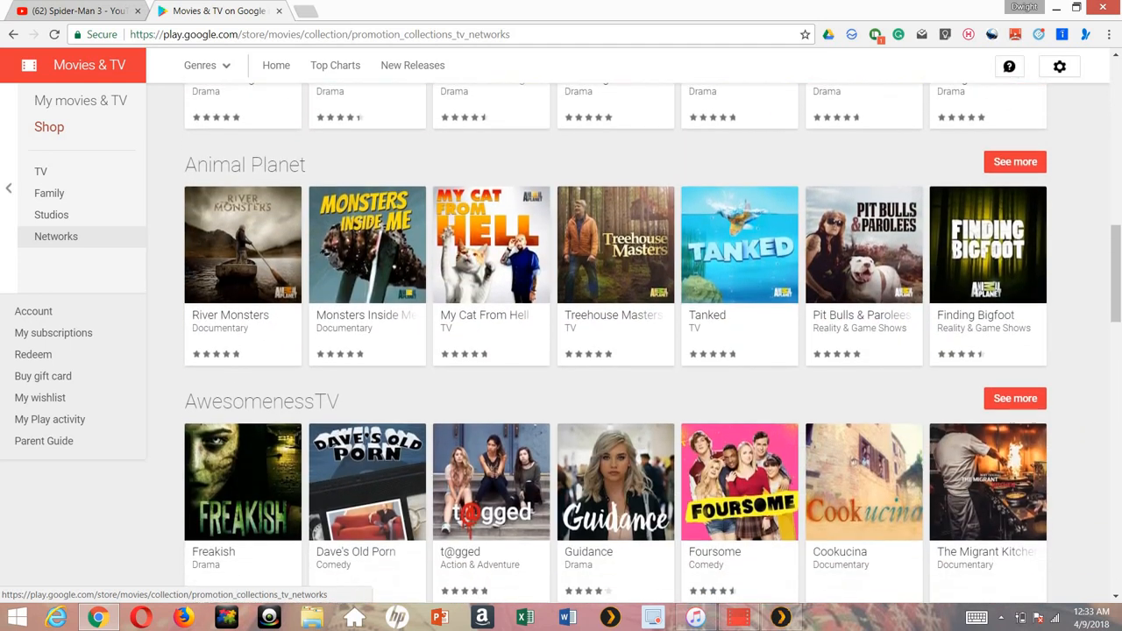
scroll(down, 3)
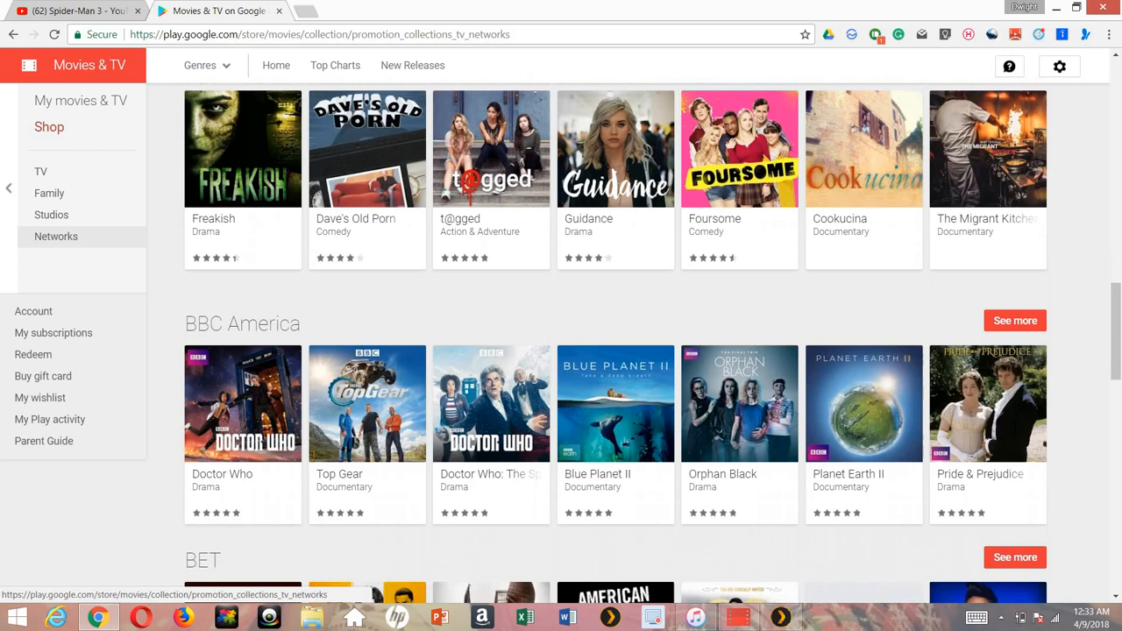
scroll(down, 3)
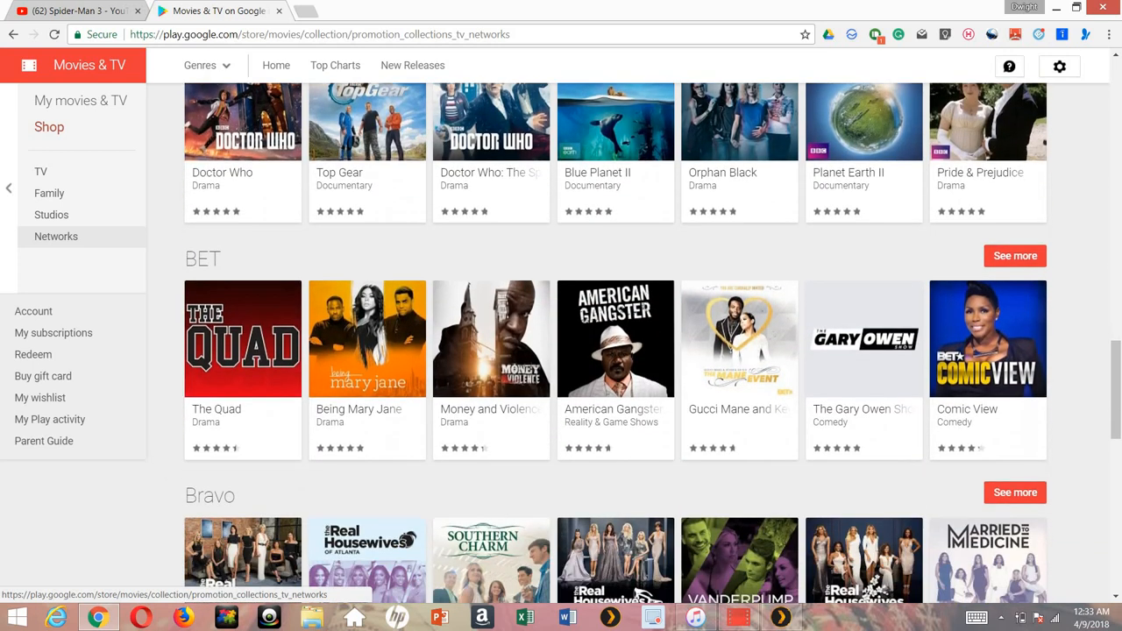
scroll(down, 3)
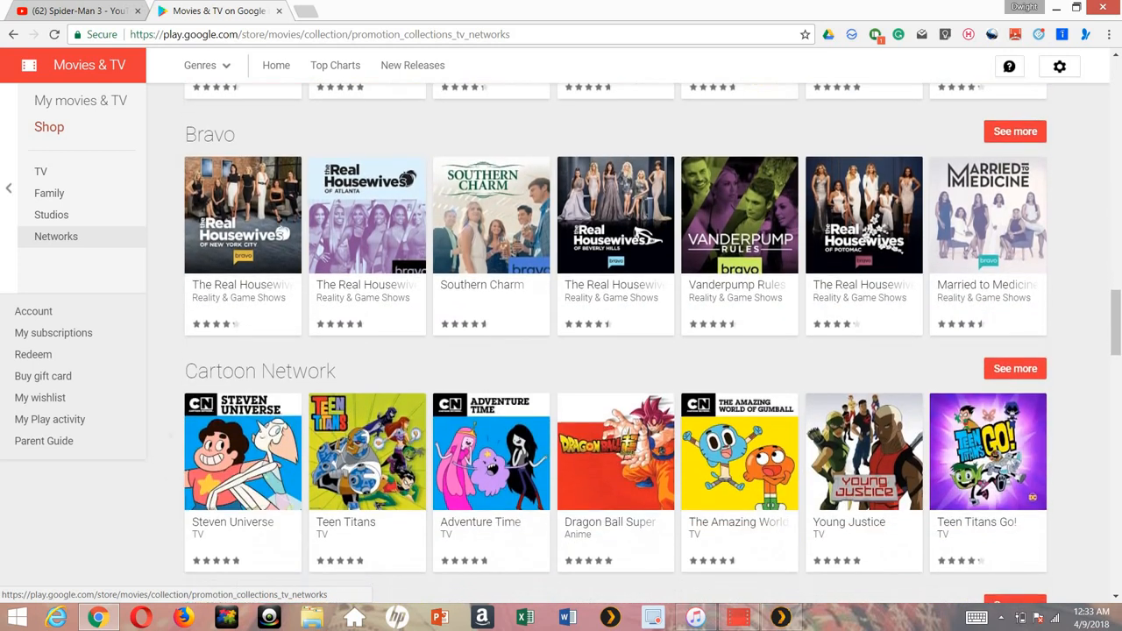
scroll(down, 3)
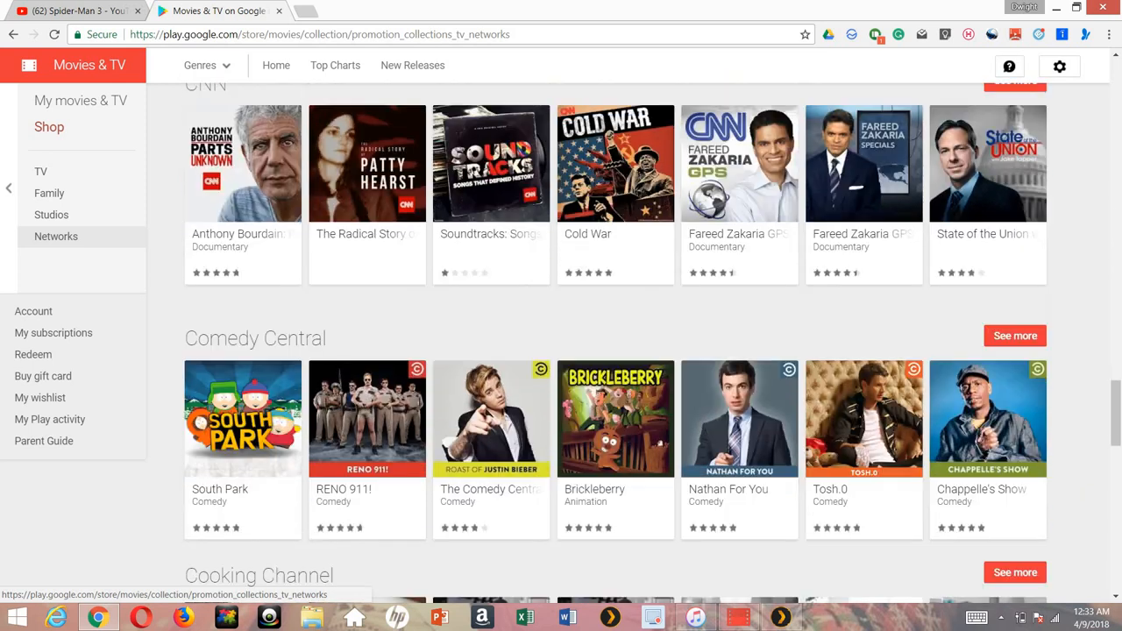
scroll(down, 3)
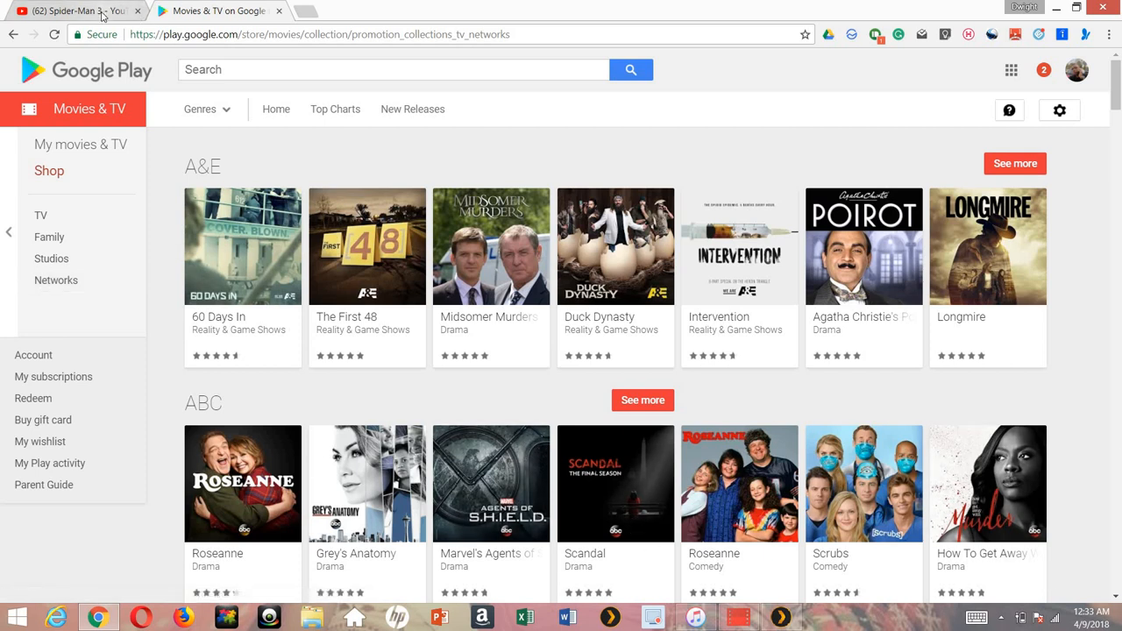
mouse_move(84, 72)
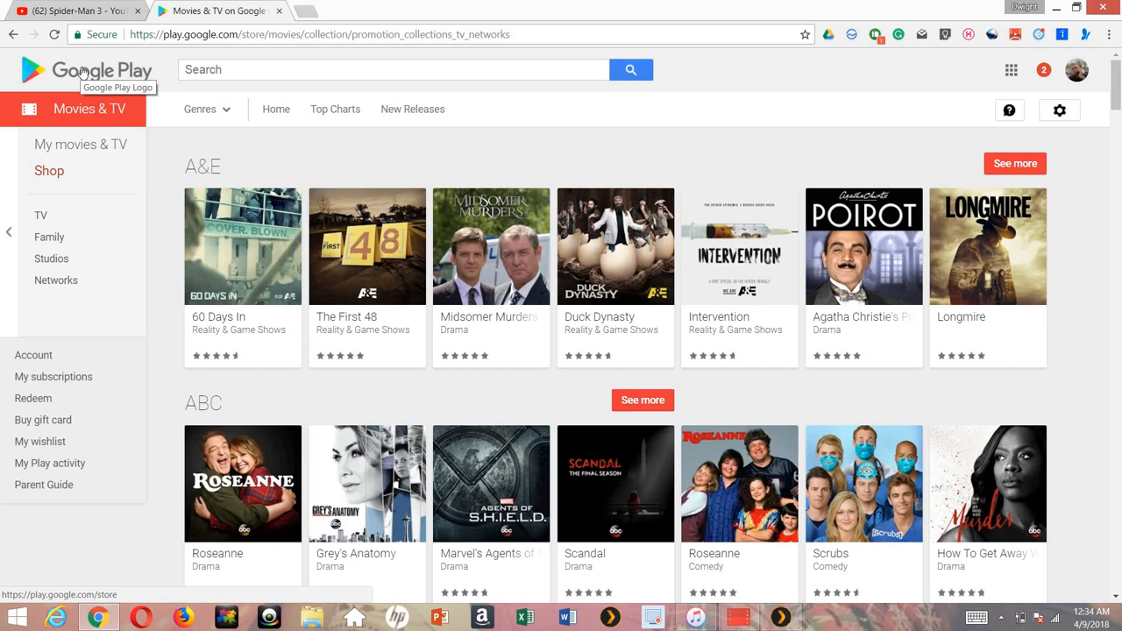
Return to the Google Play store home via the logo and view its New Movie Releases row
click(101, 70)
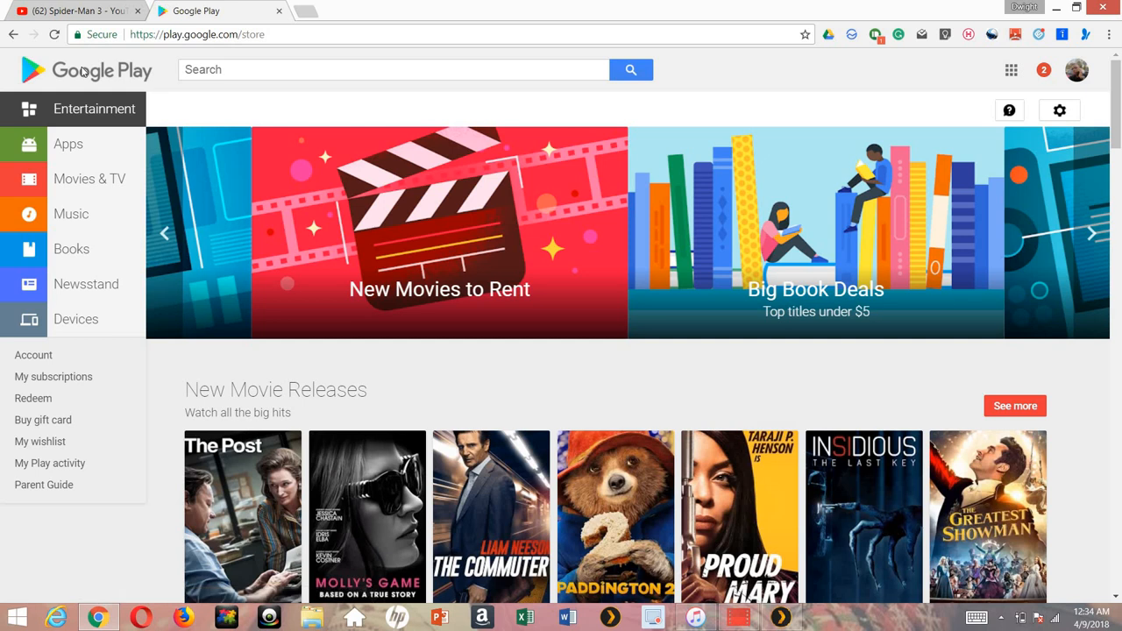
mouse_move(70, 214)
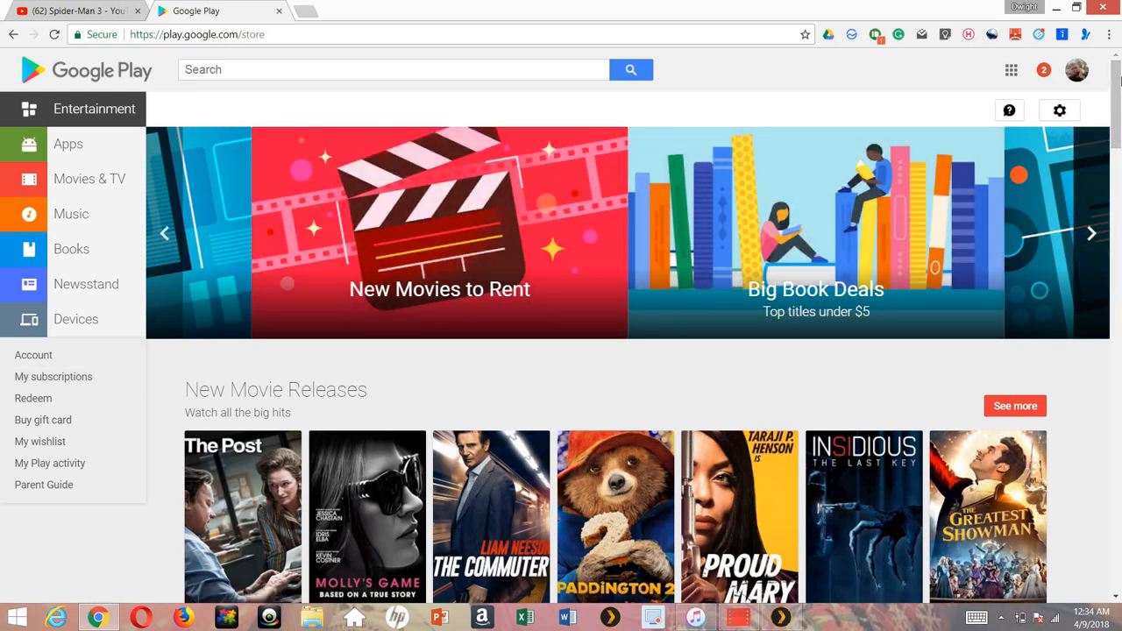
scroll(down, 3)
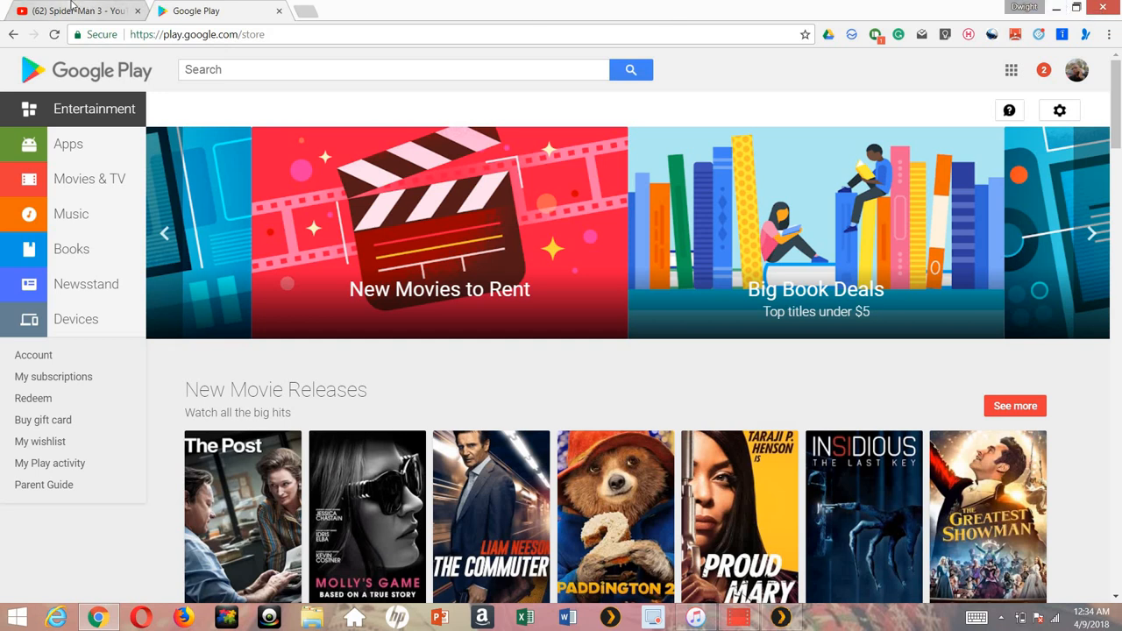
Return to YouTube Purchases and scroll through the Underworld titles
click(74, 11)
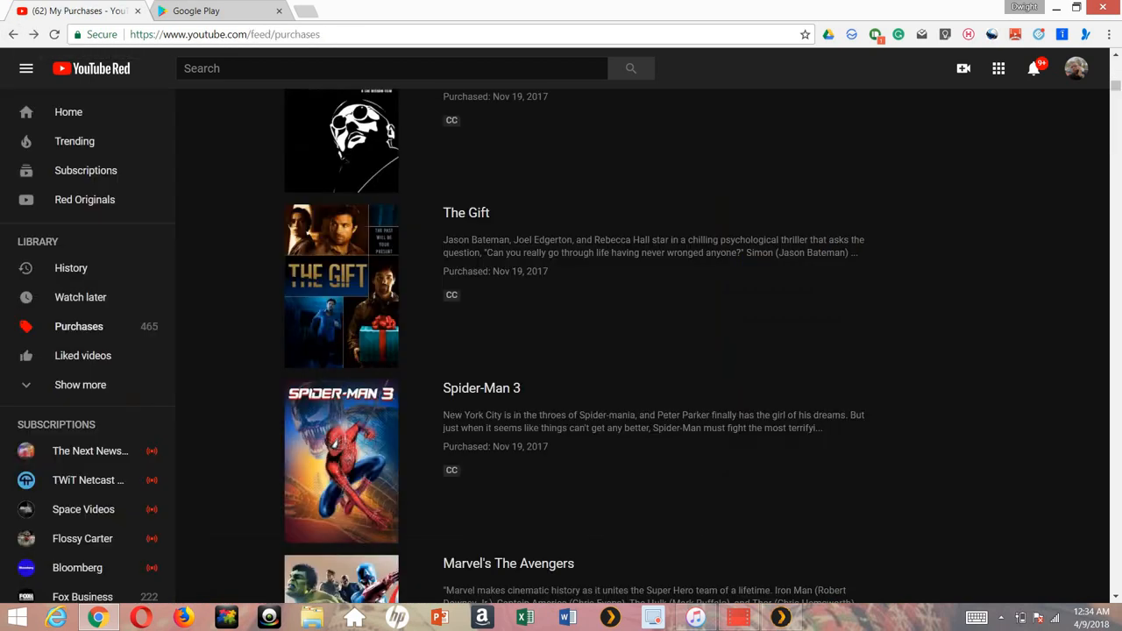
scroll(down, 3)
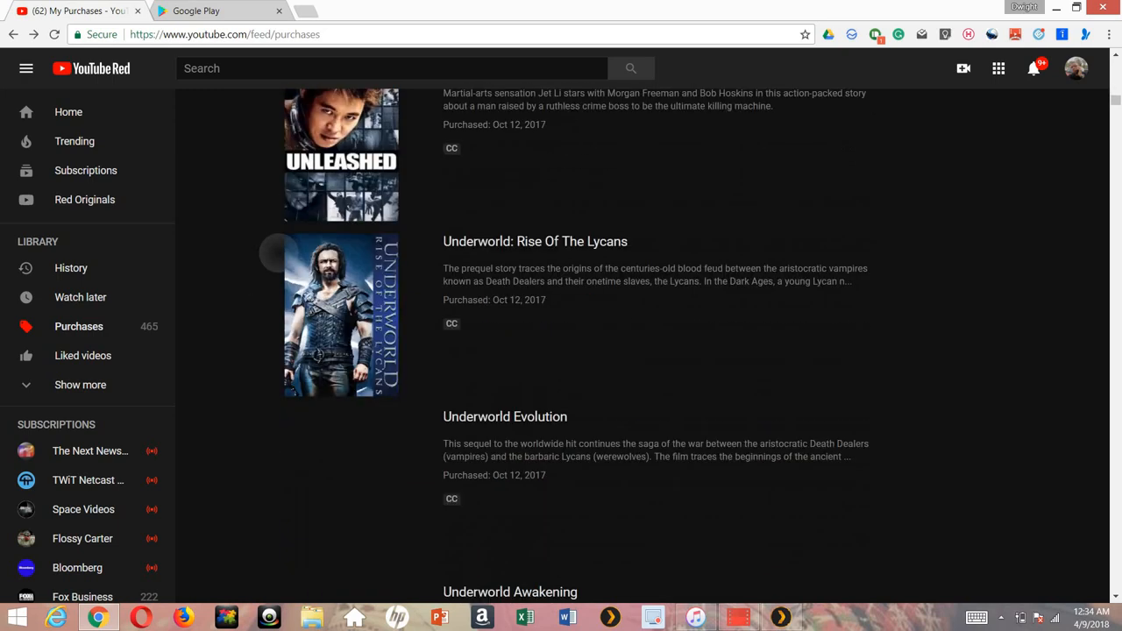
scroll(down, 3)
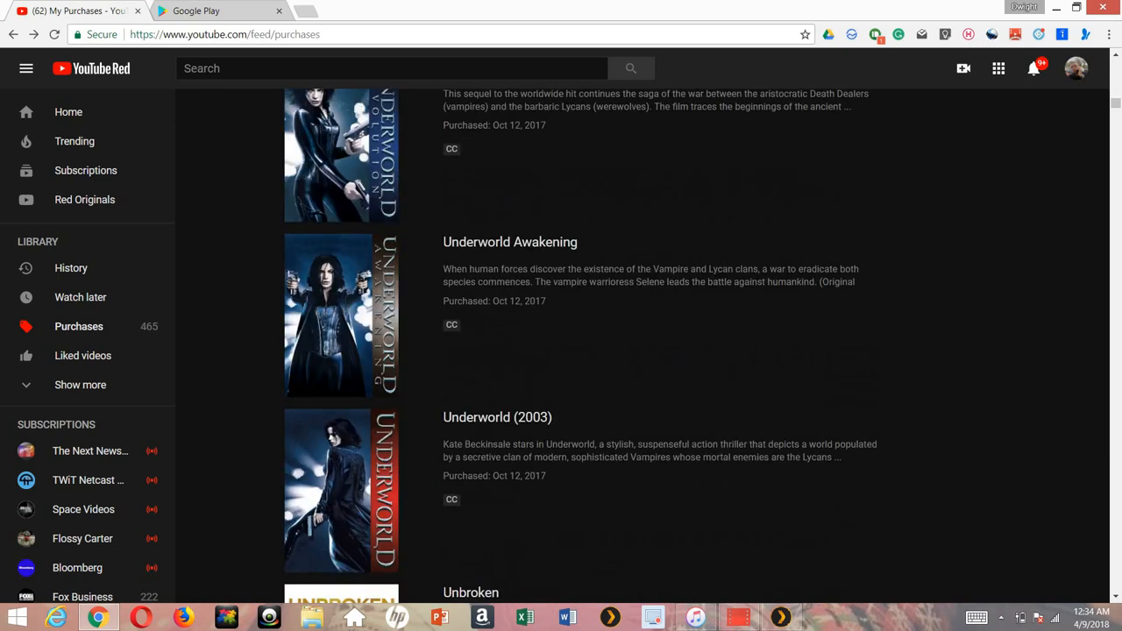
scroll(down, 3)
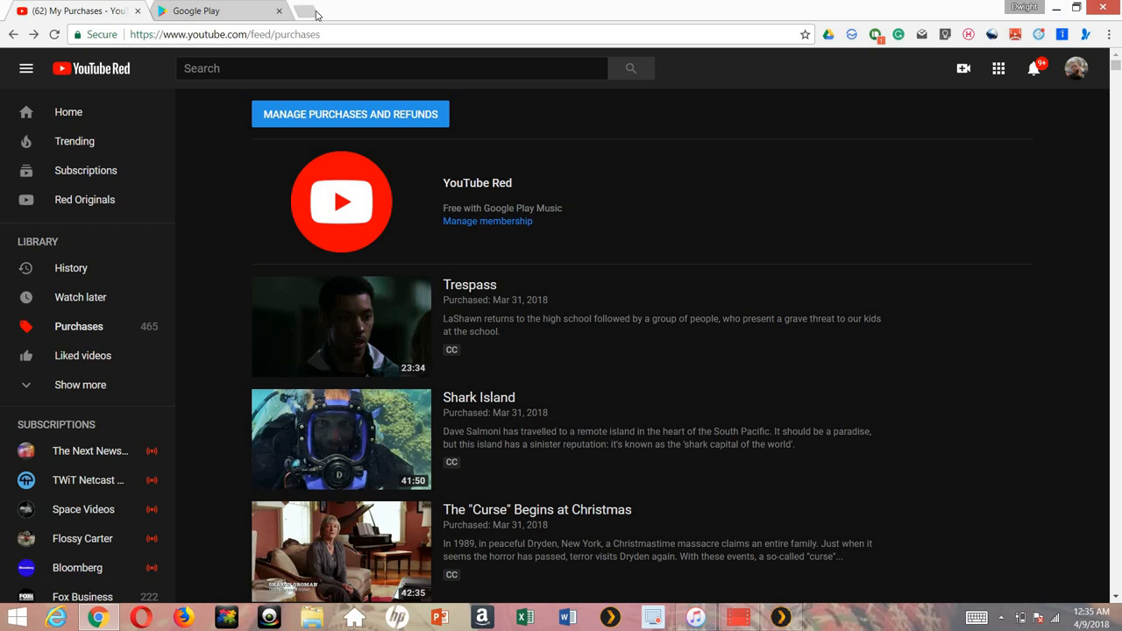
Visit moviesanywhere.com in a new tab and browse the My Movies library of 239 titles
click(310, 10)
text(https://moviesanywhere.com/explore)
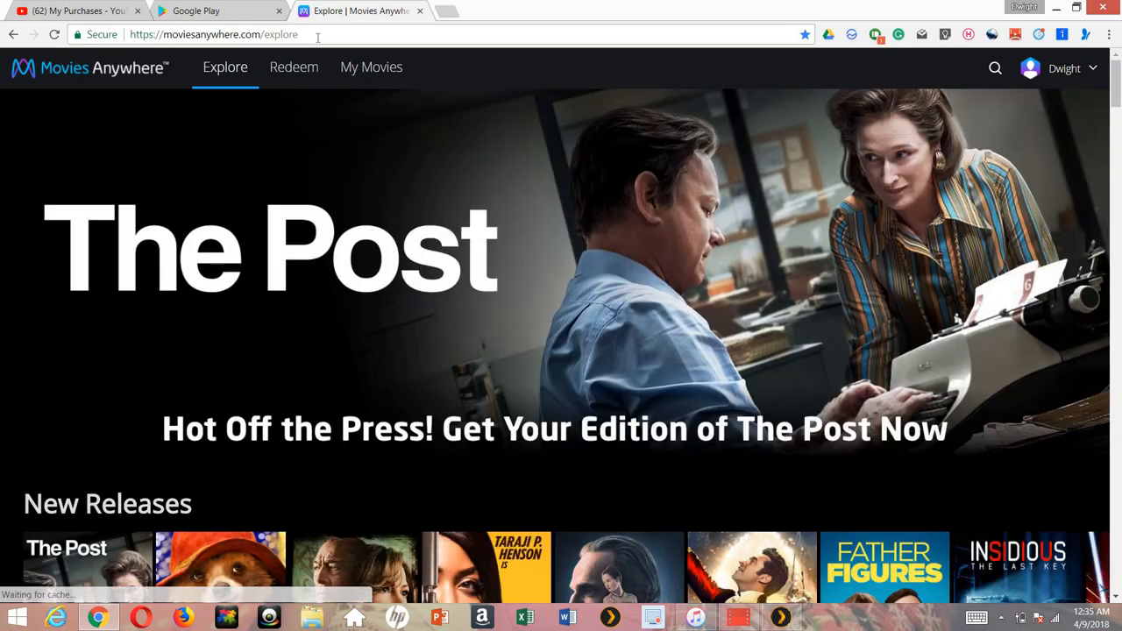
mouse_move(384, 126)
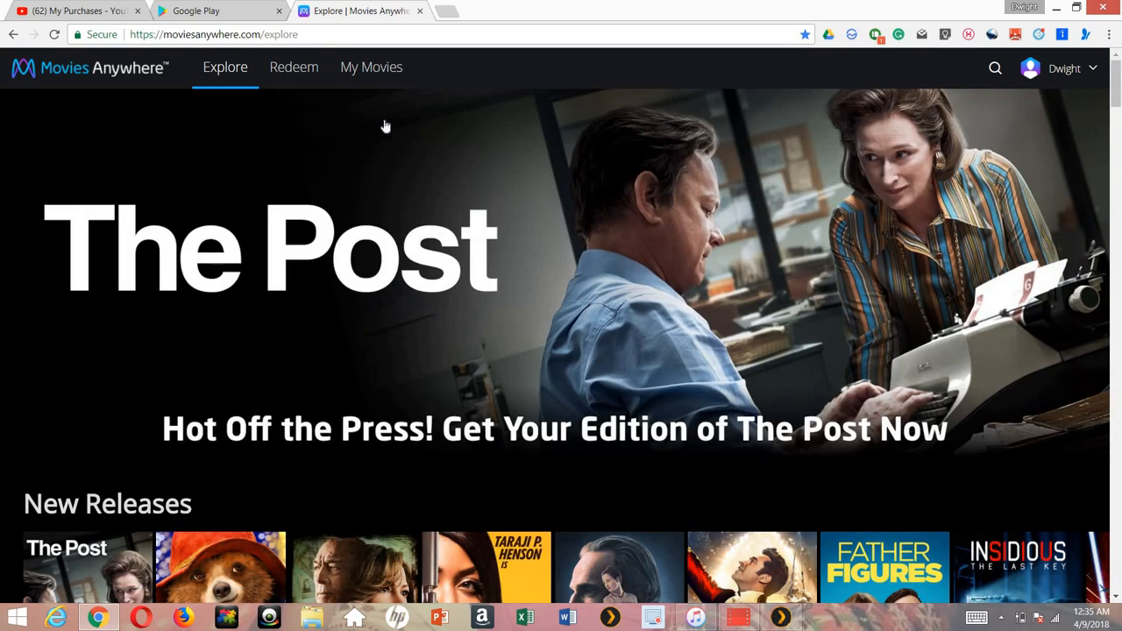
click(372, 66)
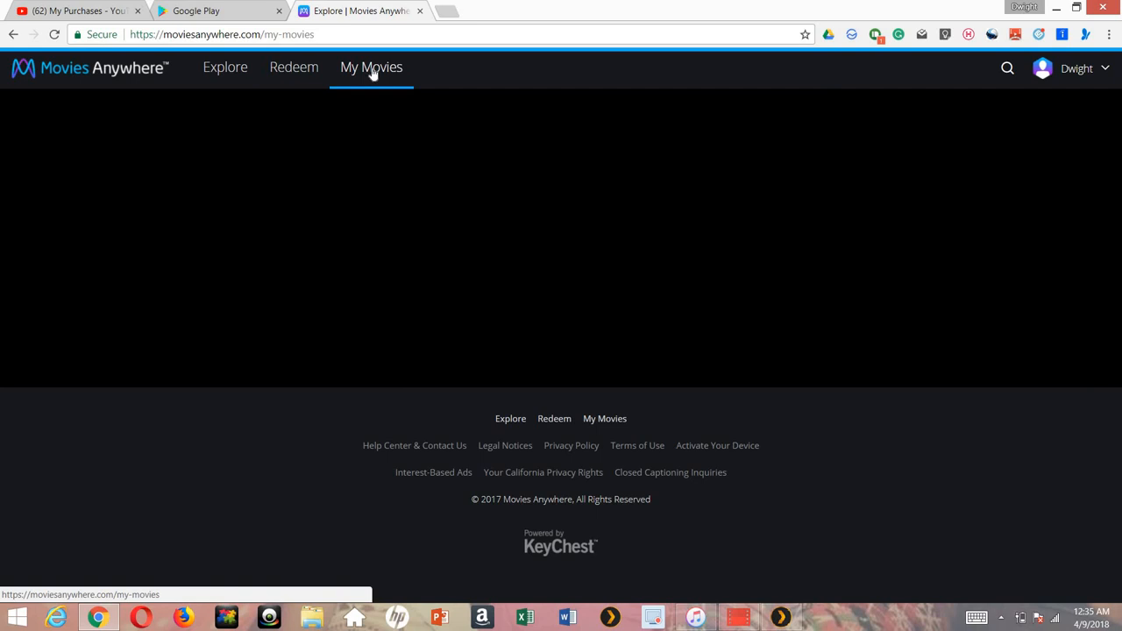
click(372, 67)
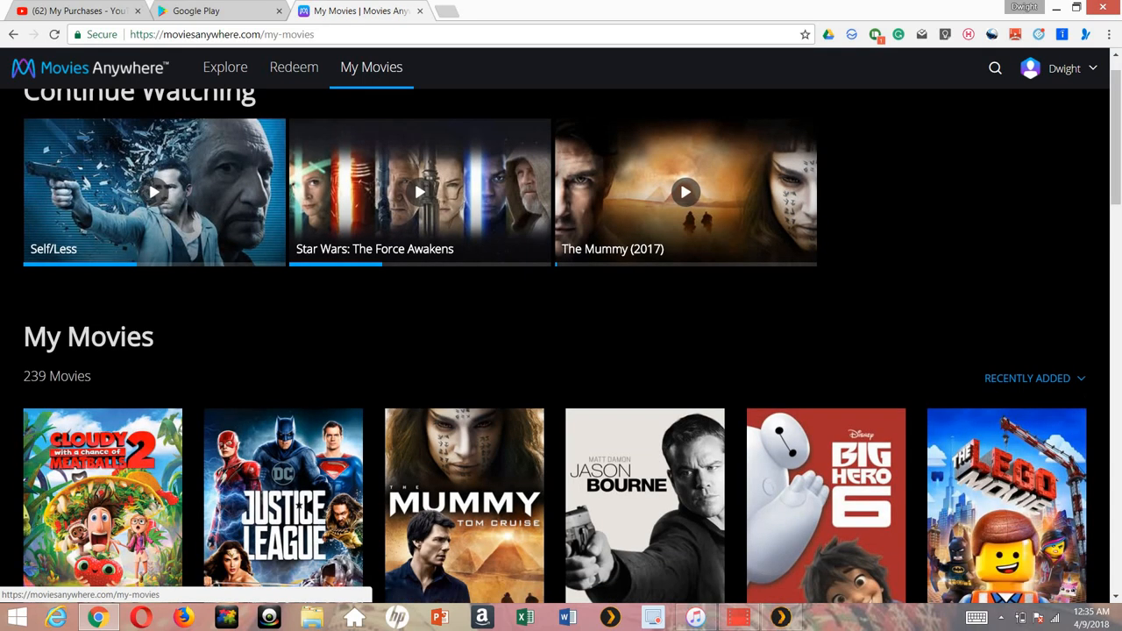
scroll(down, 3)
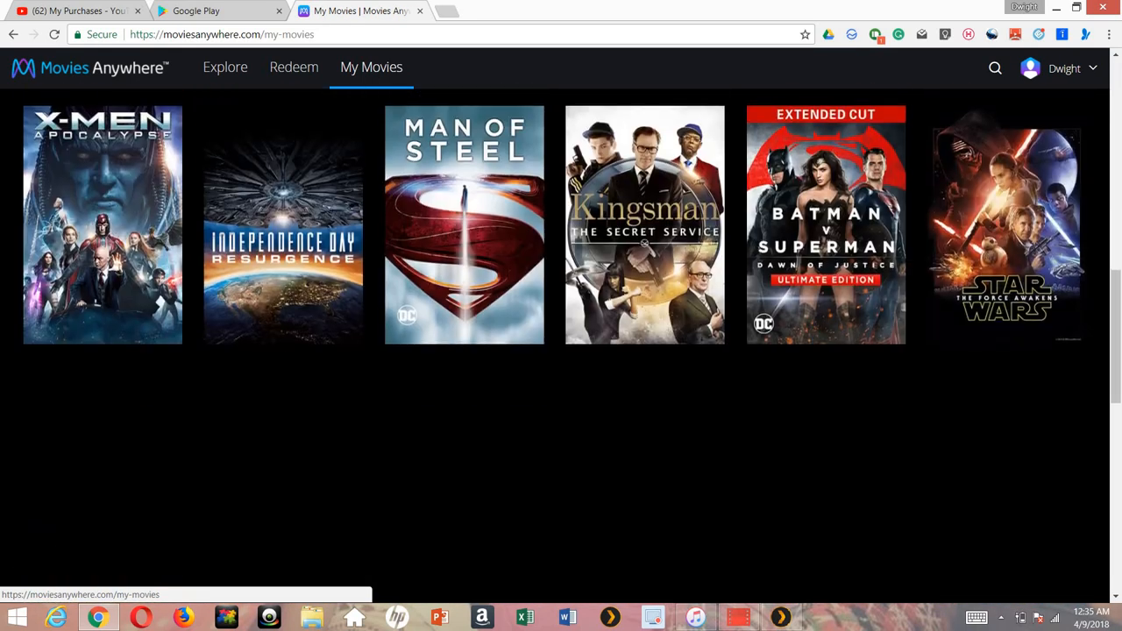
scroll(down, 3)
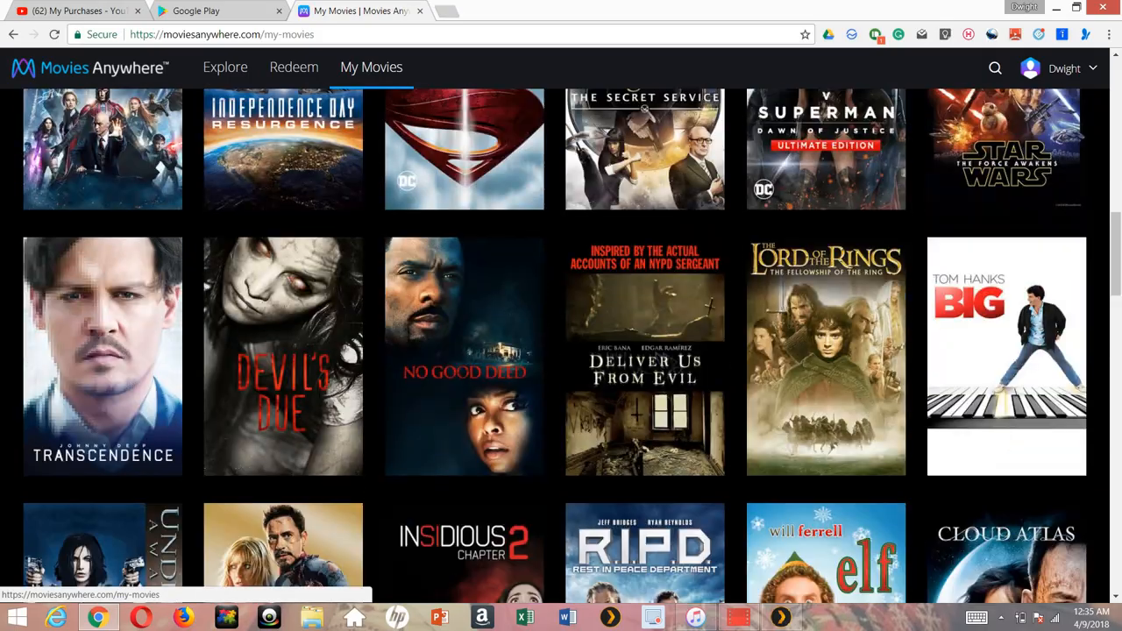
scroll(down, 3)
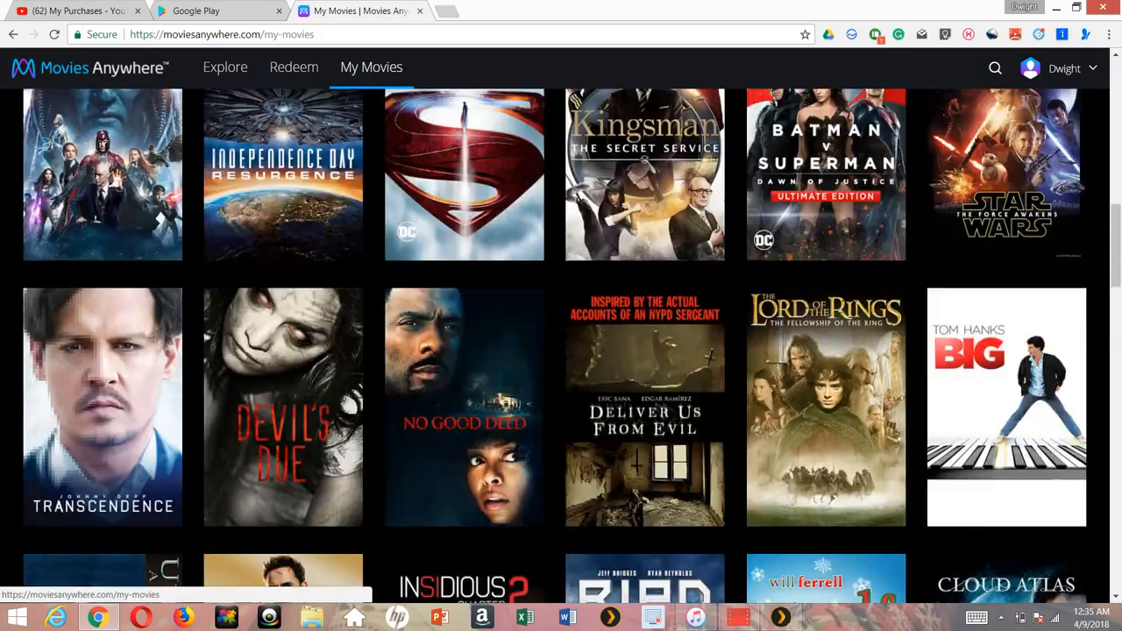
scroll(up, 3)
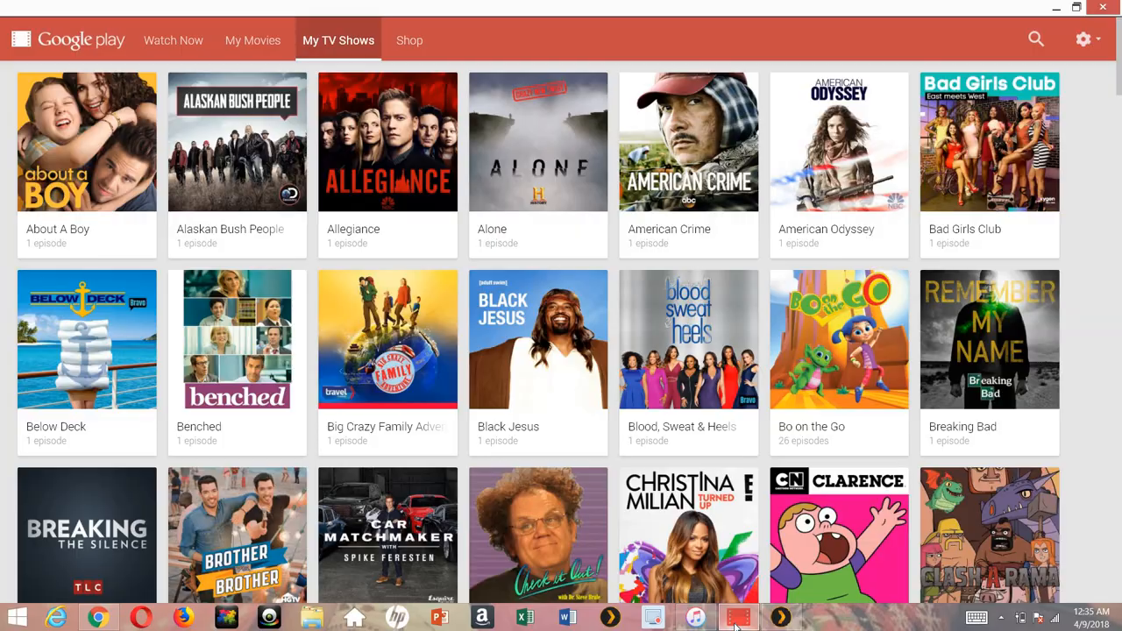
mouse_move(253, 38)
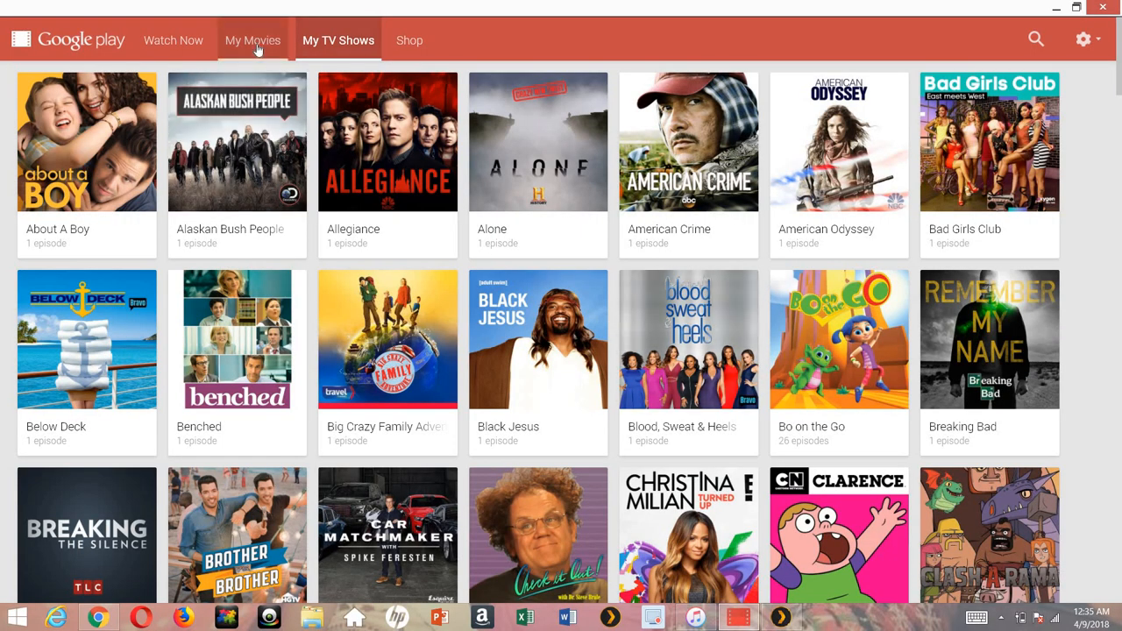
Show the My Movies library and scroll it alphabetically down past the Harry Potter titles
click(253, 38)
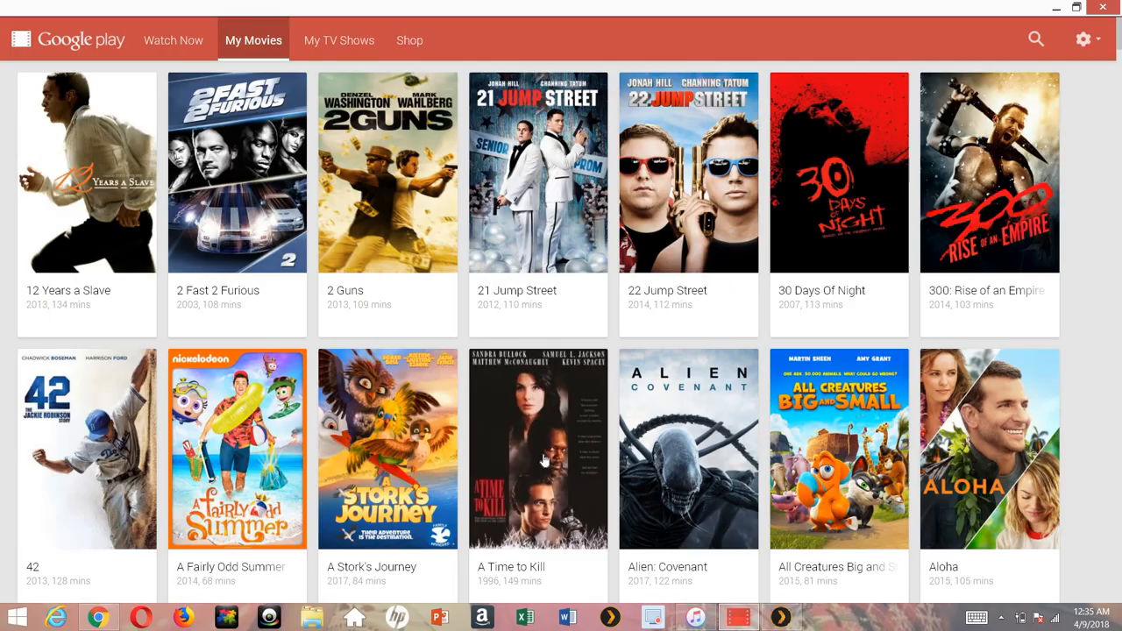
scroll(down, 3)
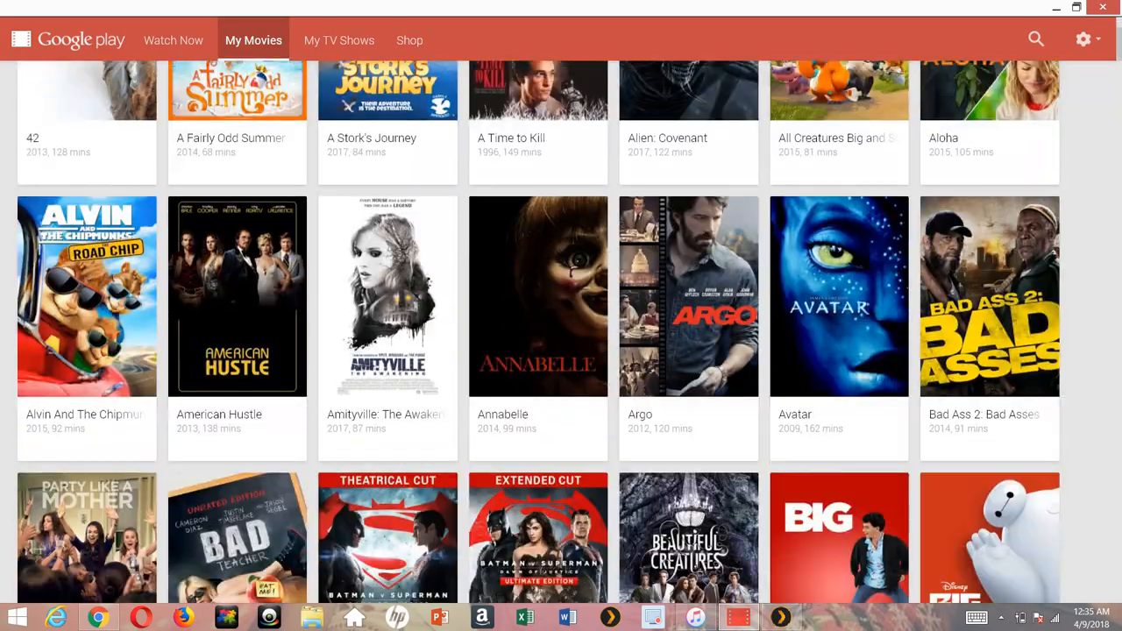
scroll(down, 3)
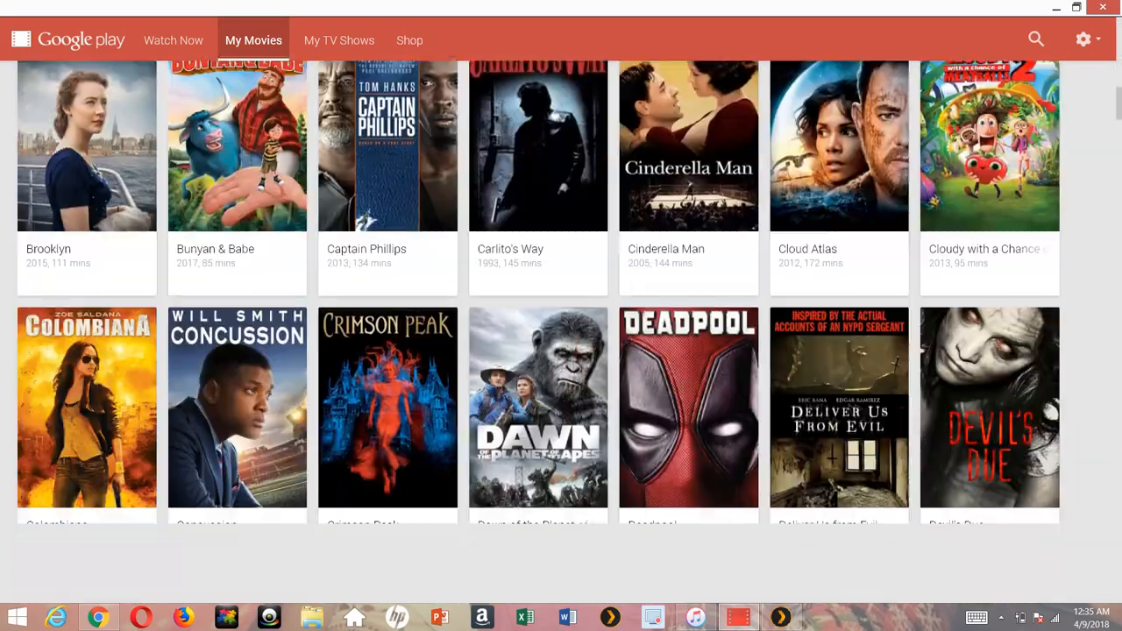
scroll(down, 3)
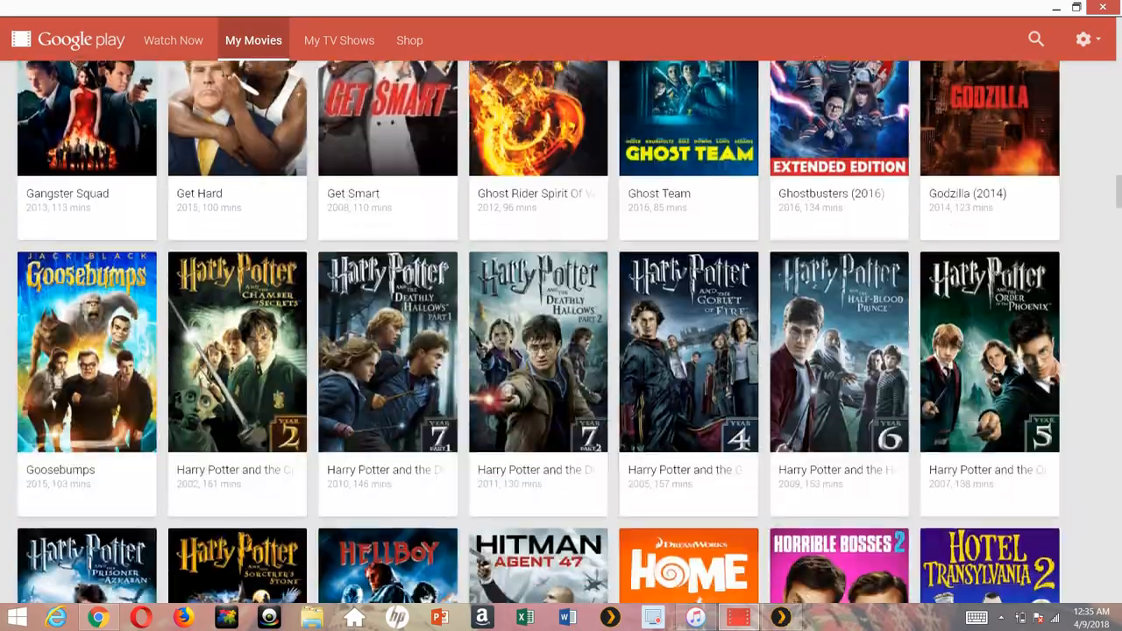
scroll(down, 3)
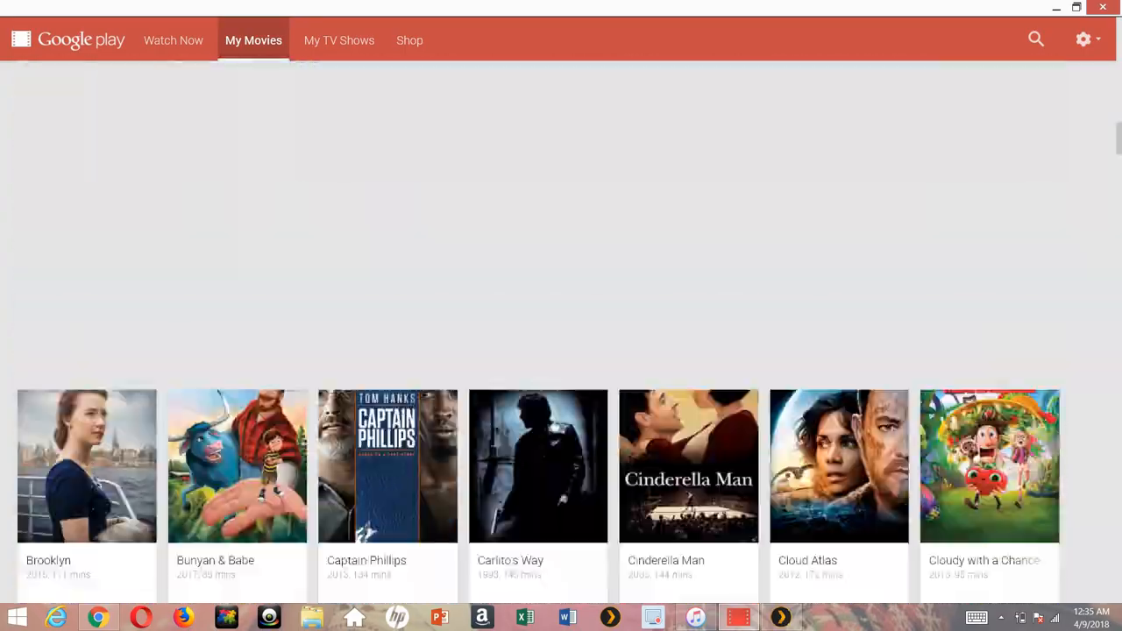